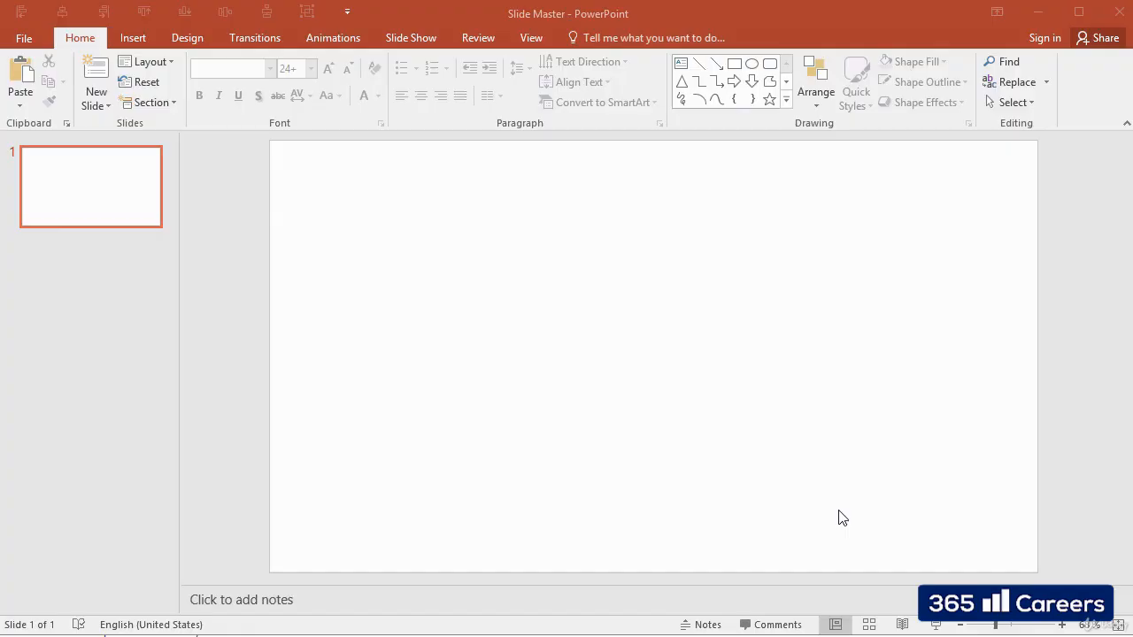
mouse_move(777, 475)
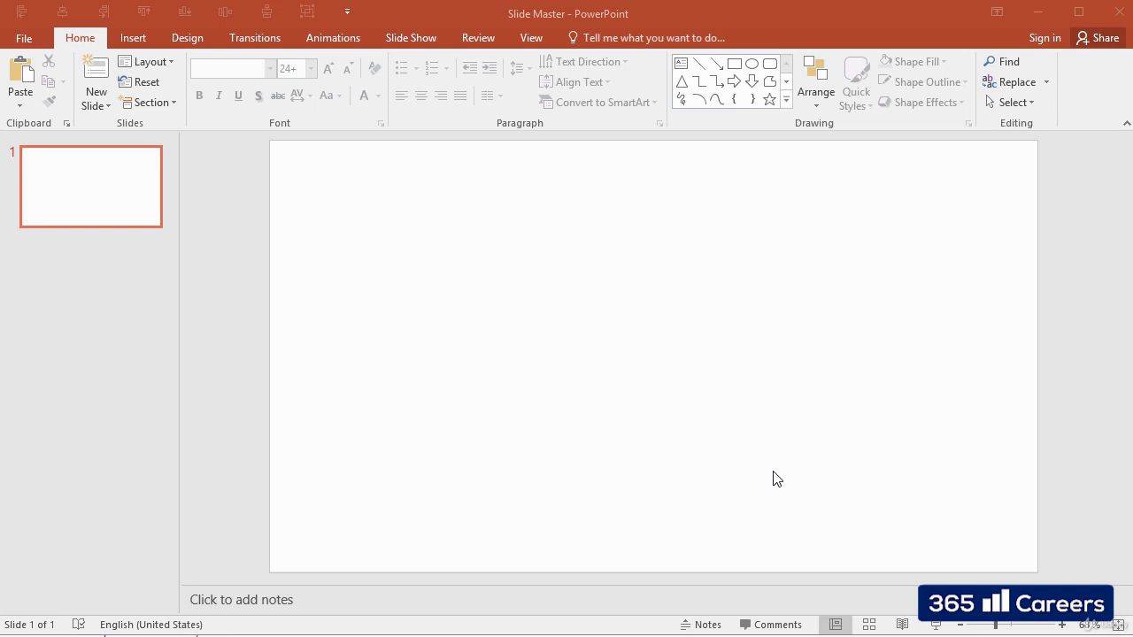
mouse_move(577, 220)
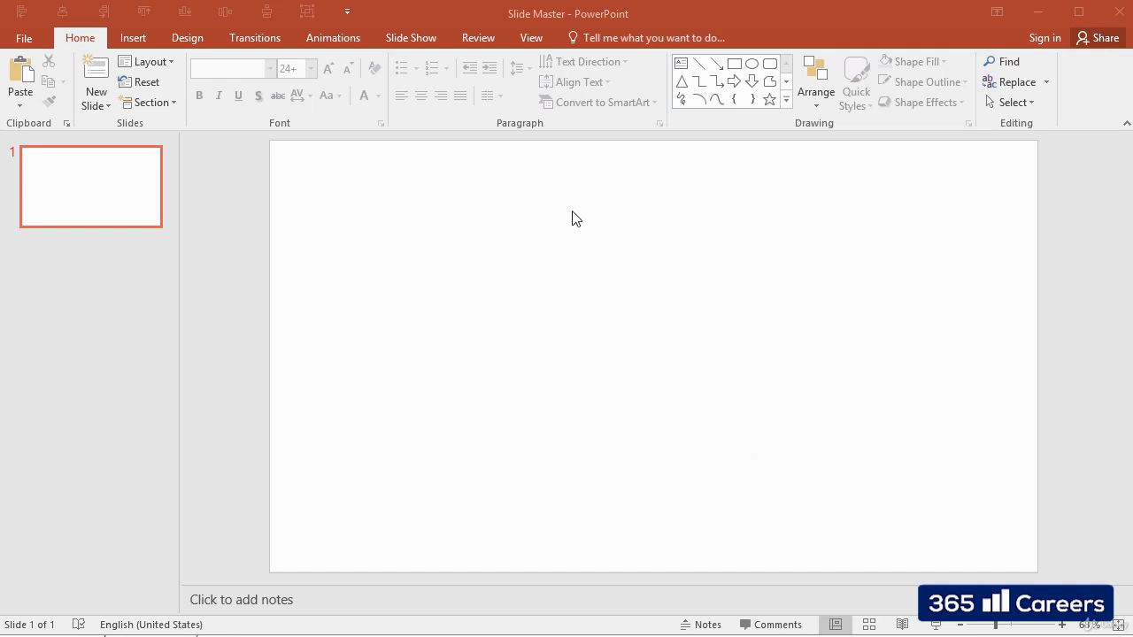
mouse_move(549, 127)
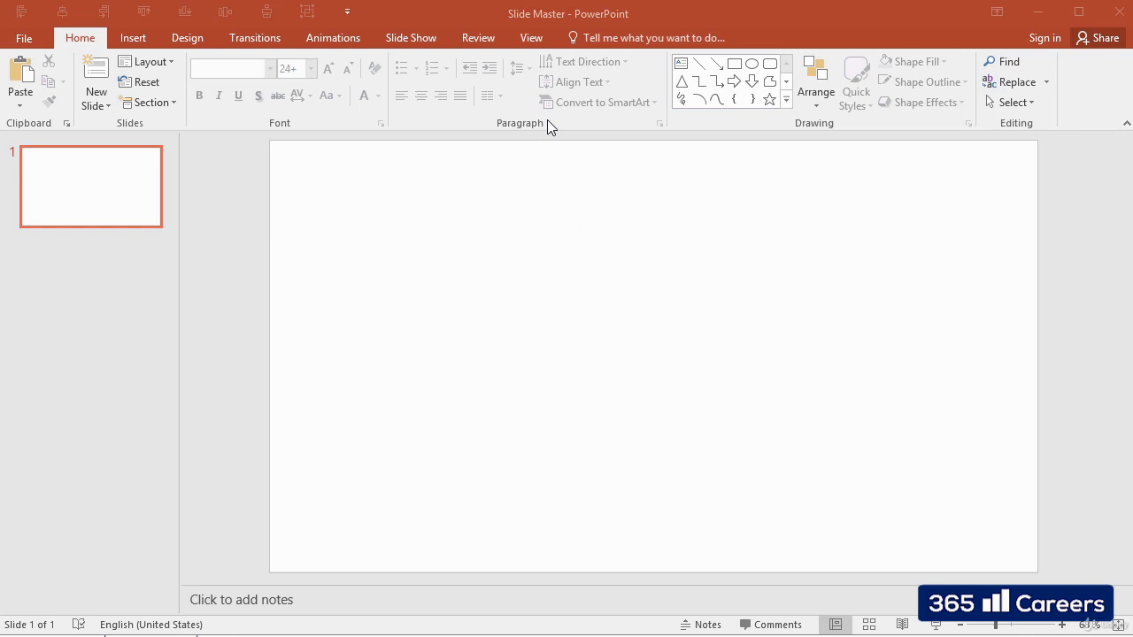
mouse_move(529, 45)
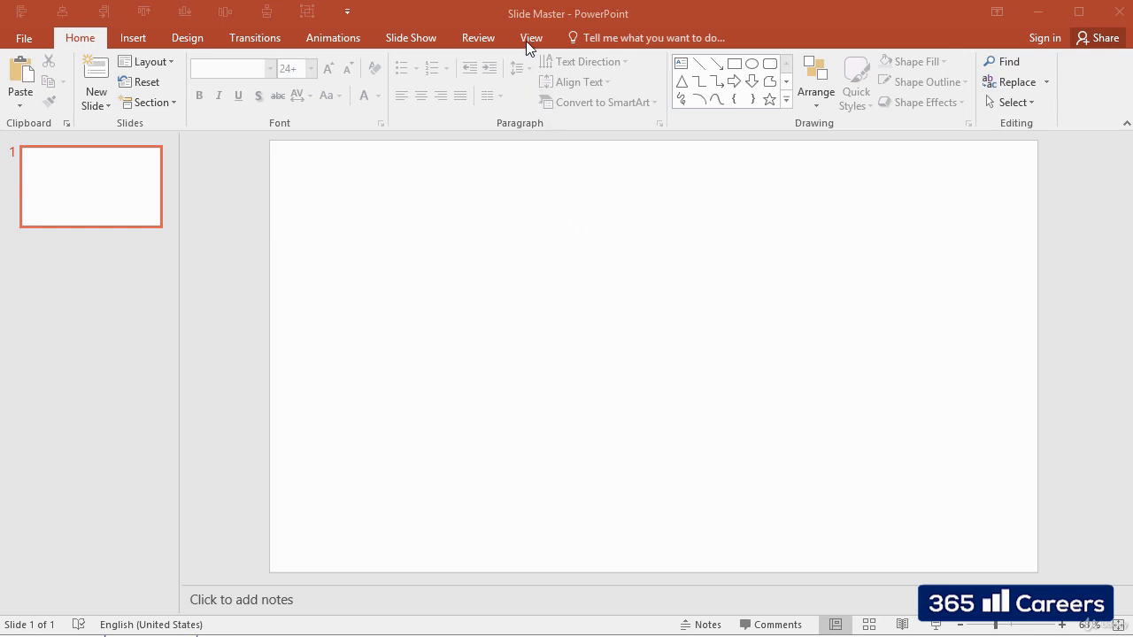
Enter Slide Master view and delete the extra layouts, keeping one beneath the master
left_click(531, 37)
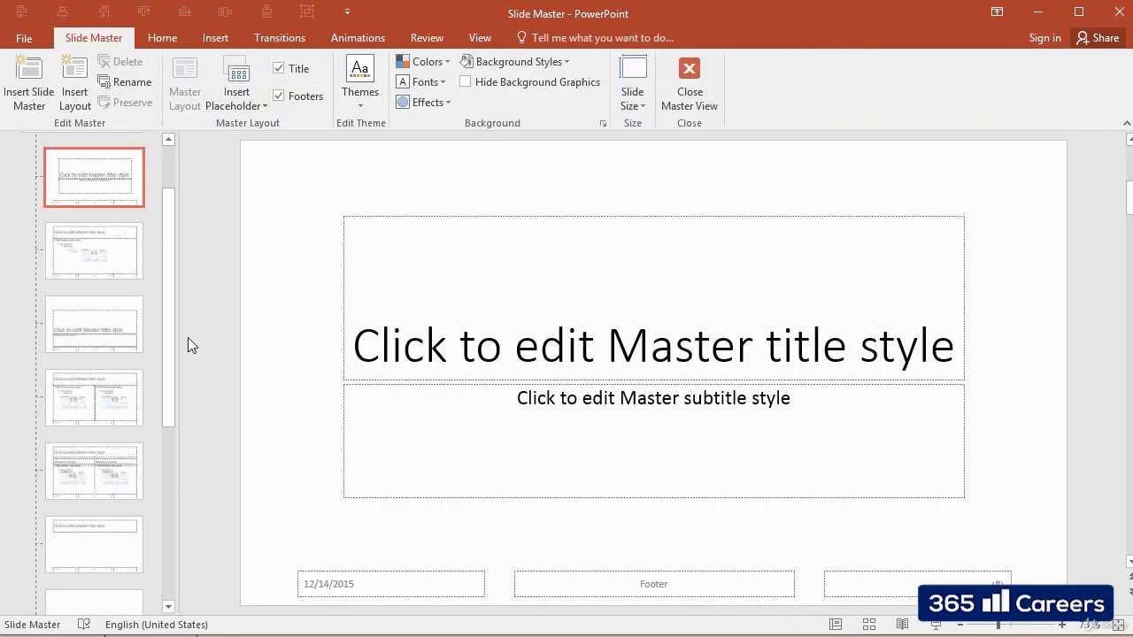
scroll("down", 3)
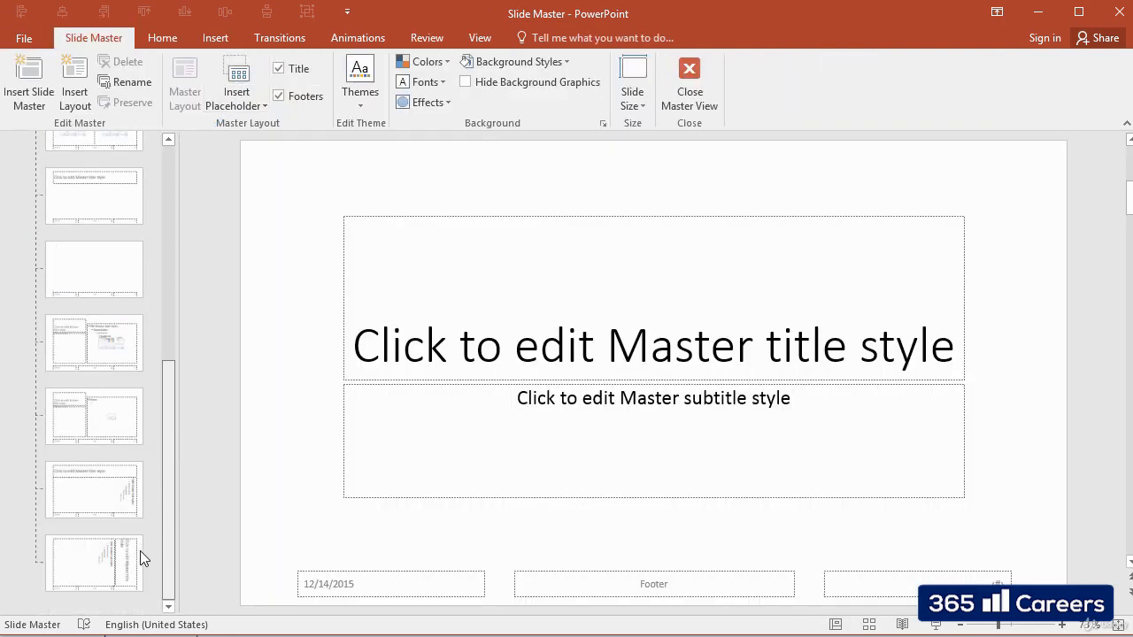
left_click(115, 558)
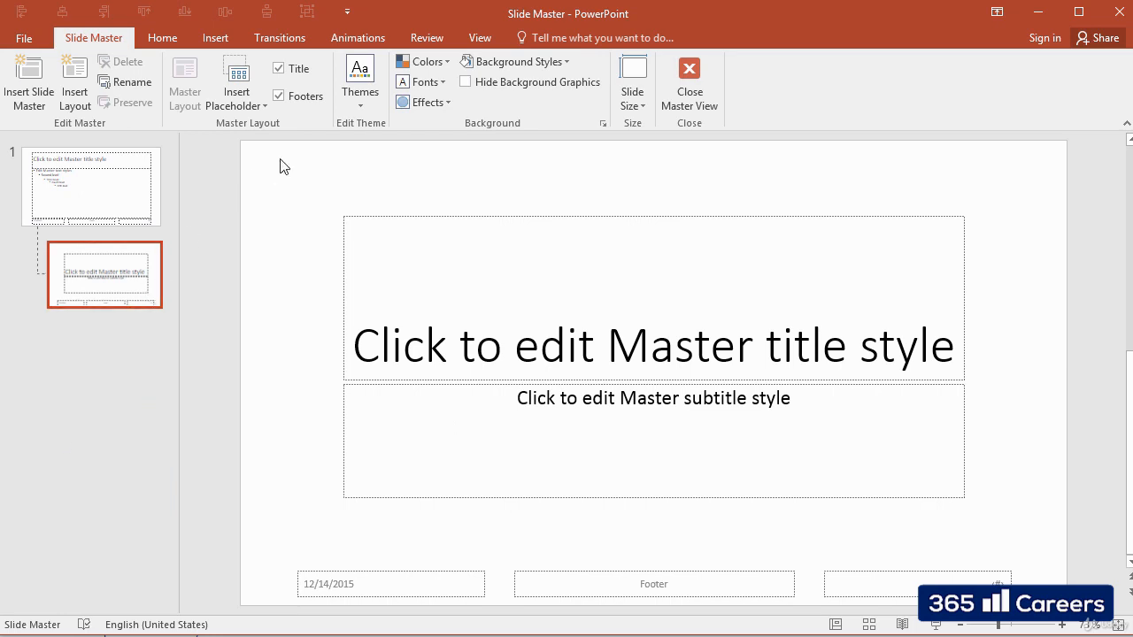
Delete the title and body placeholders from the master and its layout, keeping footer boxes
left_click(278, 67)
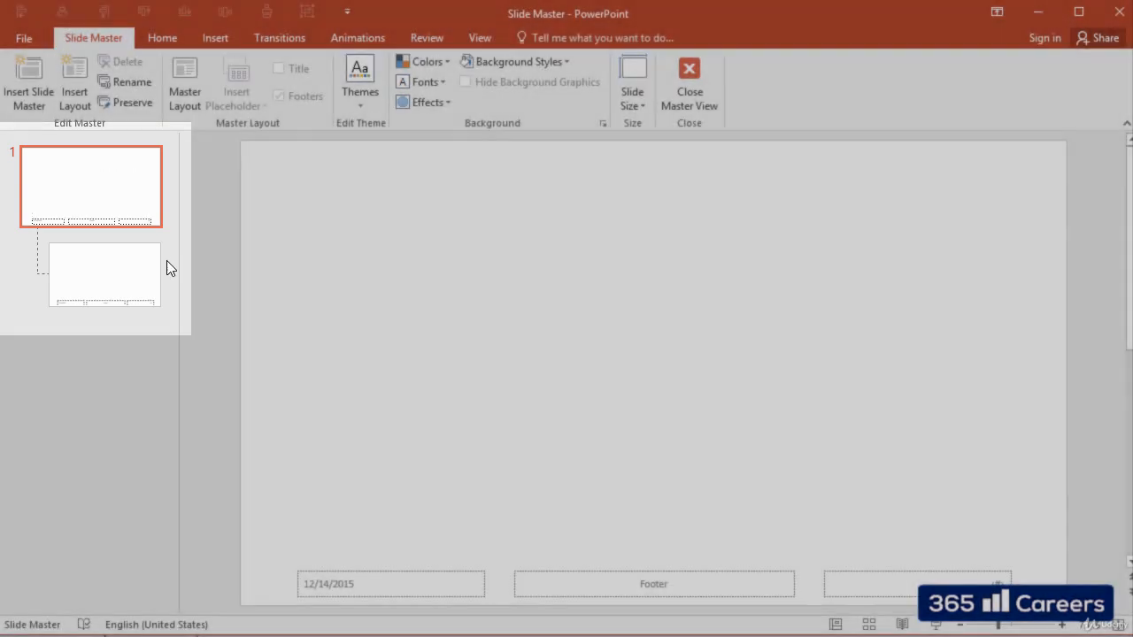
left_click(104, 274)
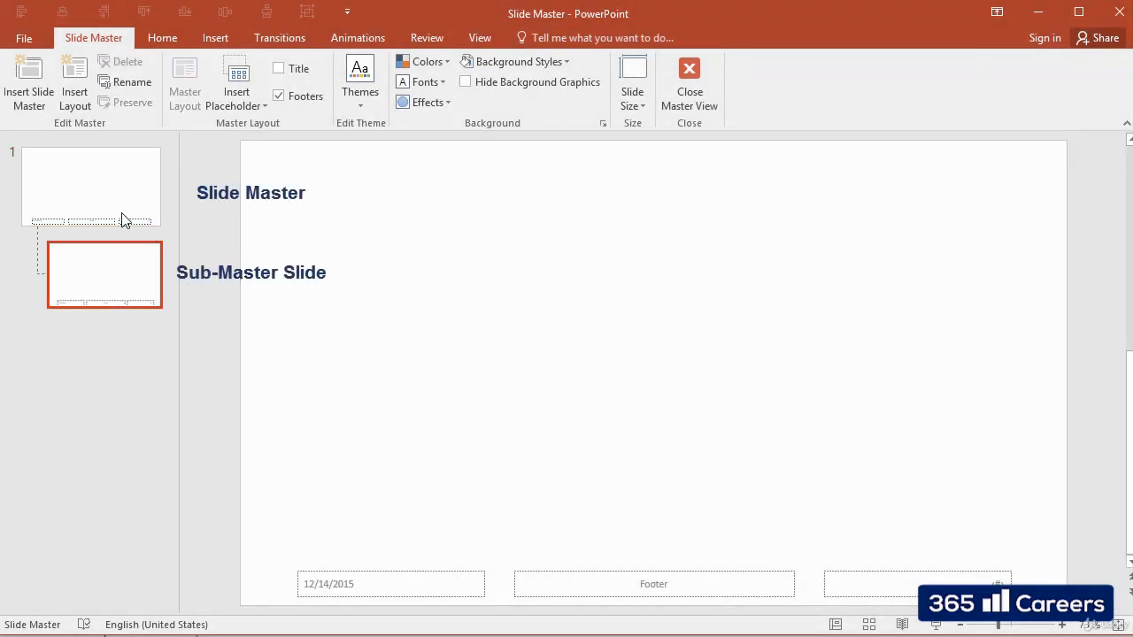
left_click(90, 186)
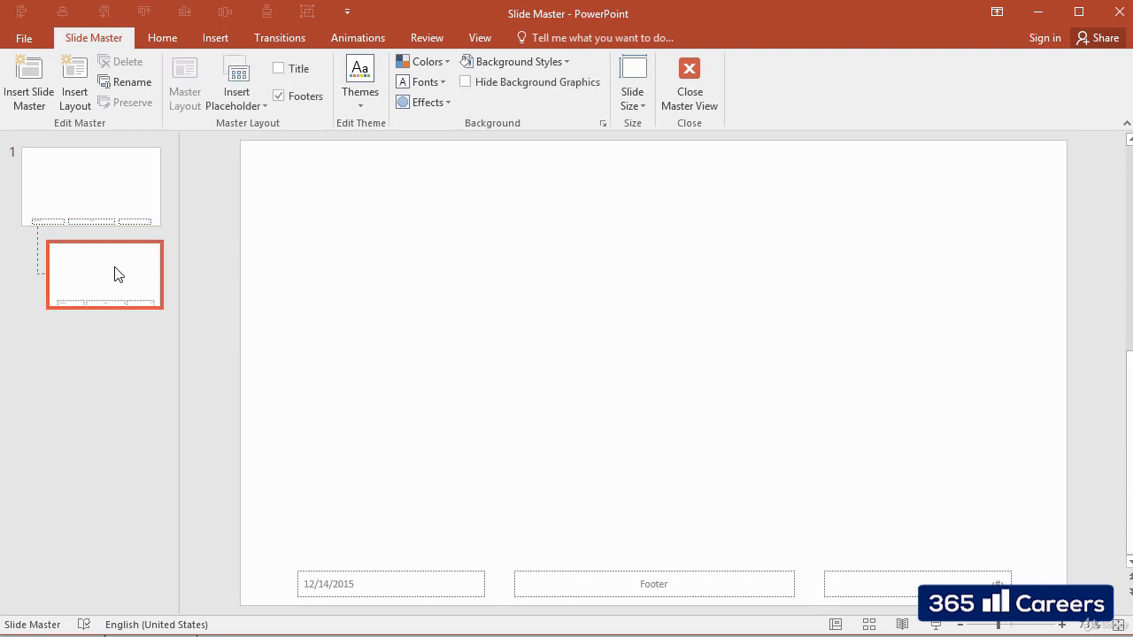
mouse_move(171, 209)
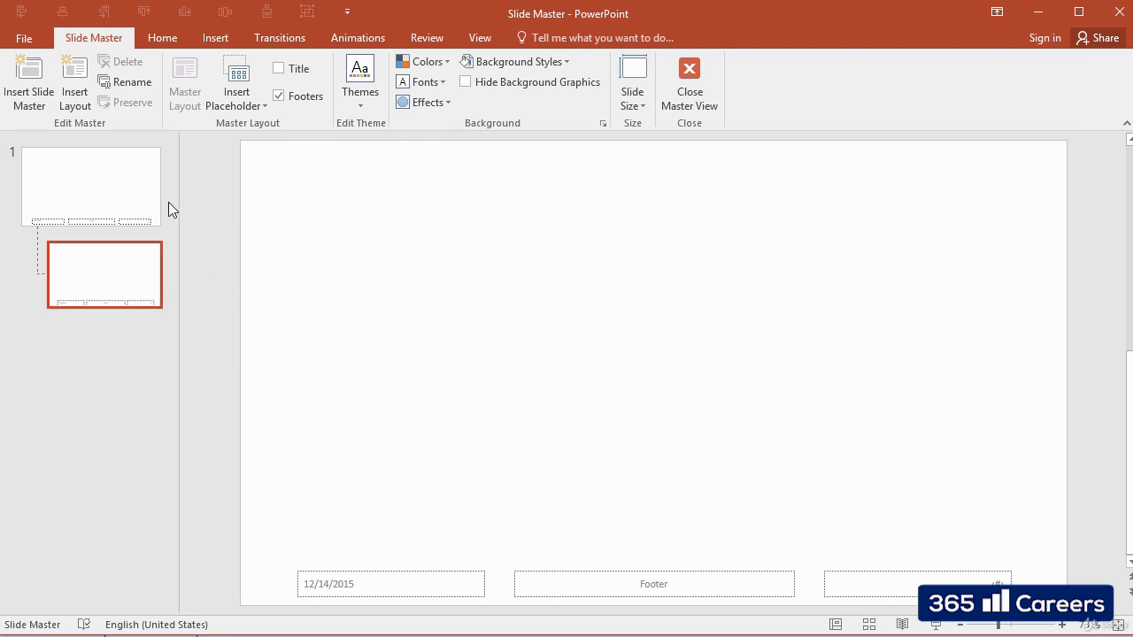
Apply the Arial theme font set to the slide master
left_click(88, 185)
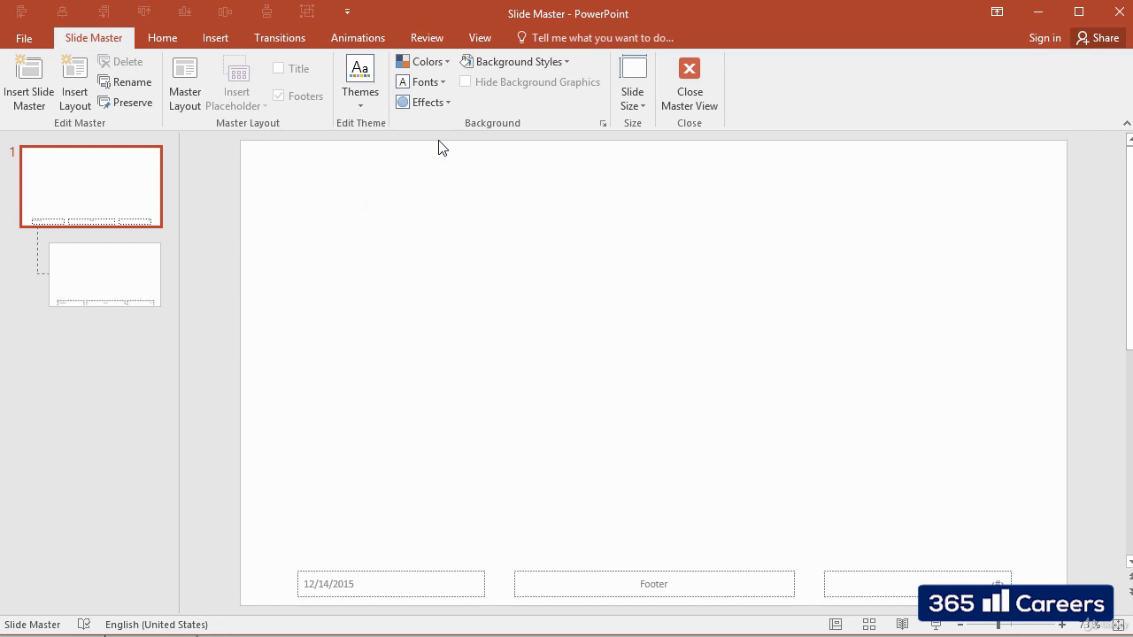
mouse_move(423, 81)
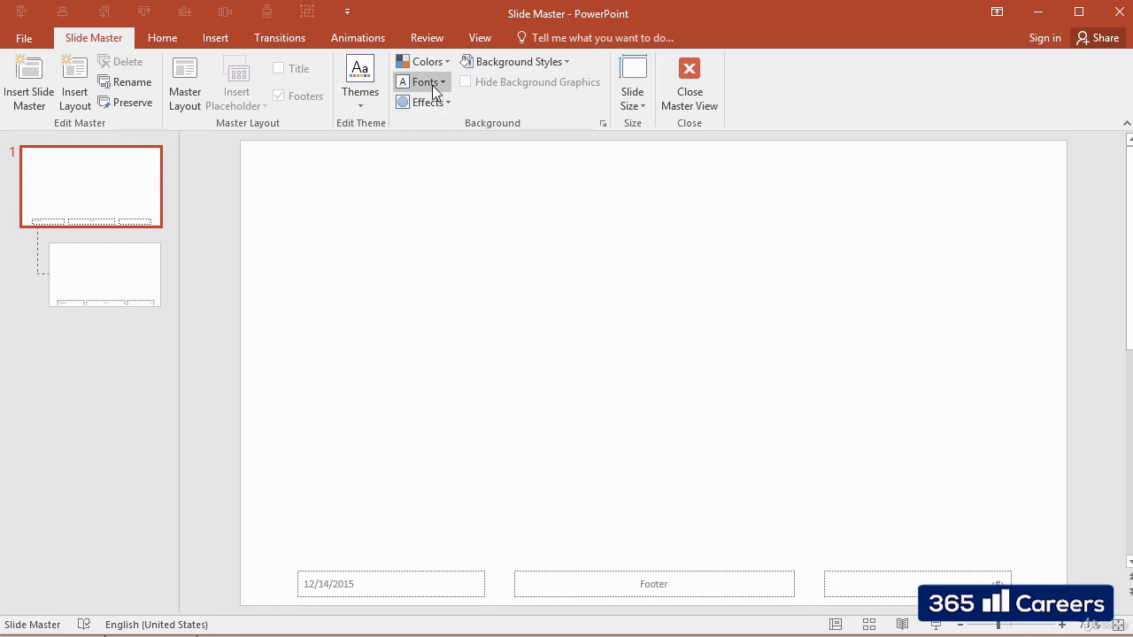
left_click(424, 81)
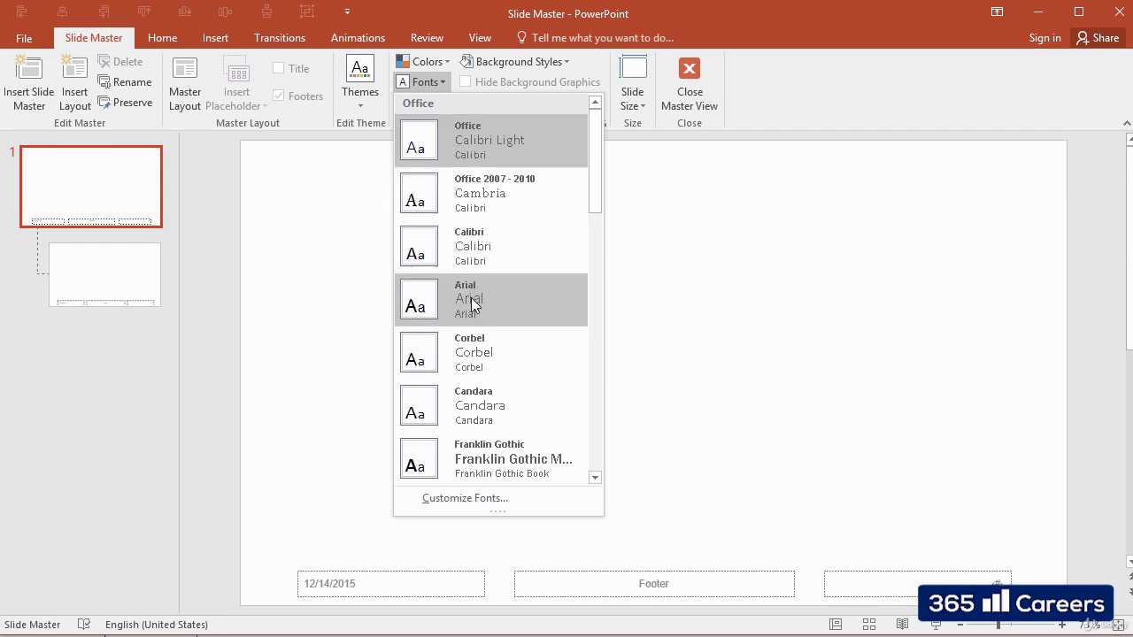
left_click(469, 299)
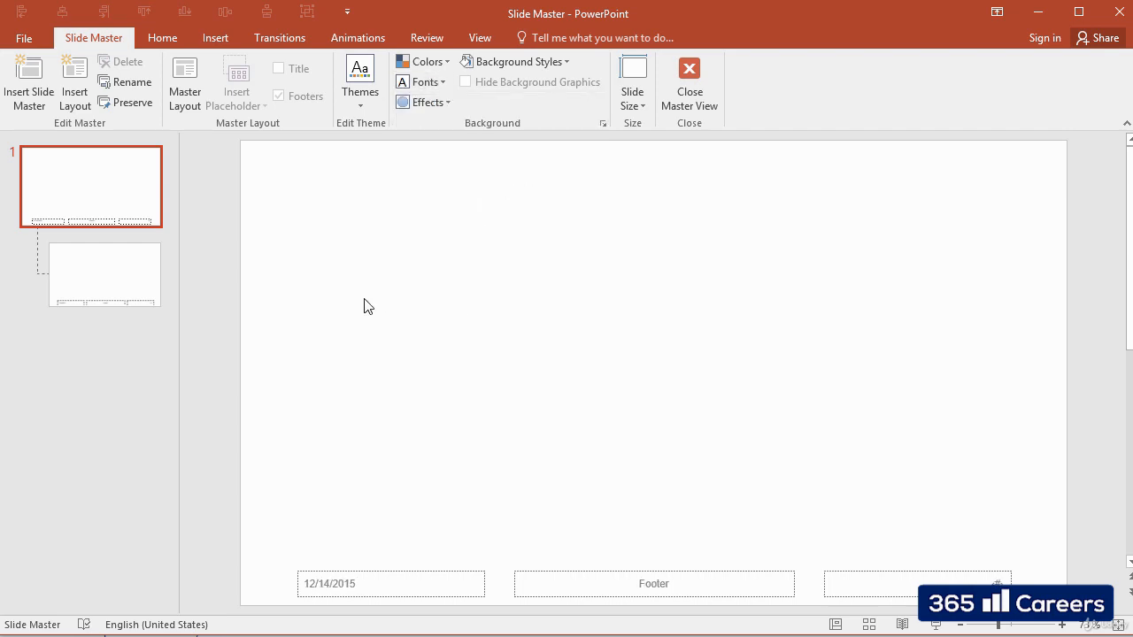
mouse_move(273, 278)
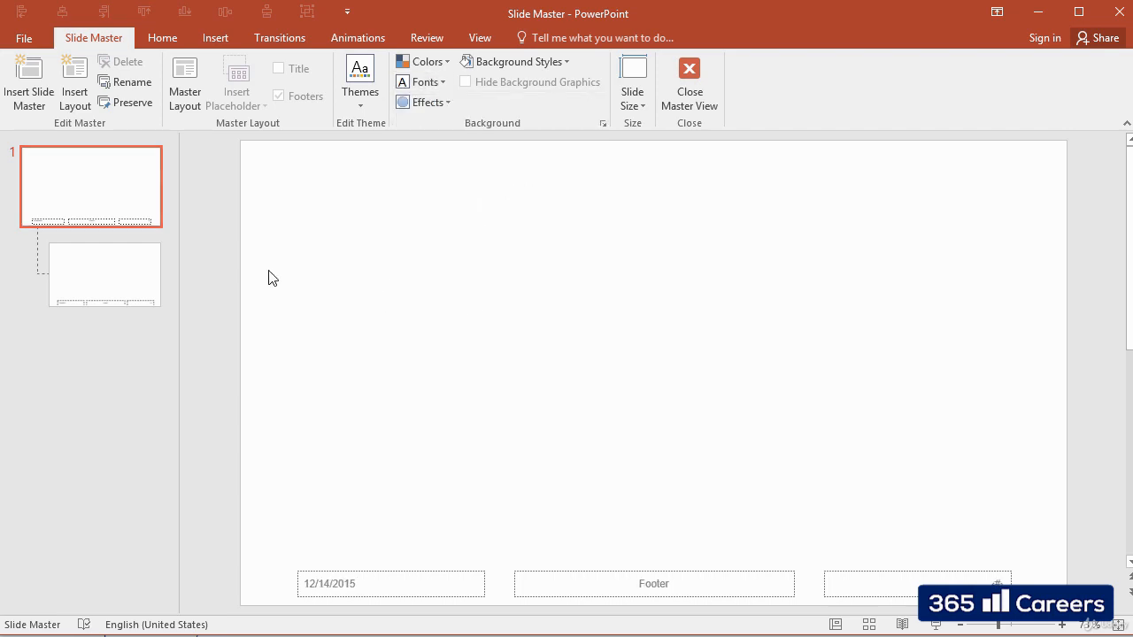
Select the layout under the master and show the Insert Placeholder choices
left_click(104, 274)
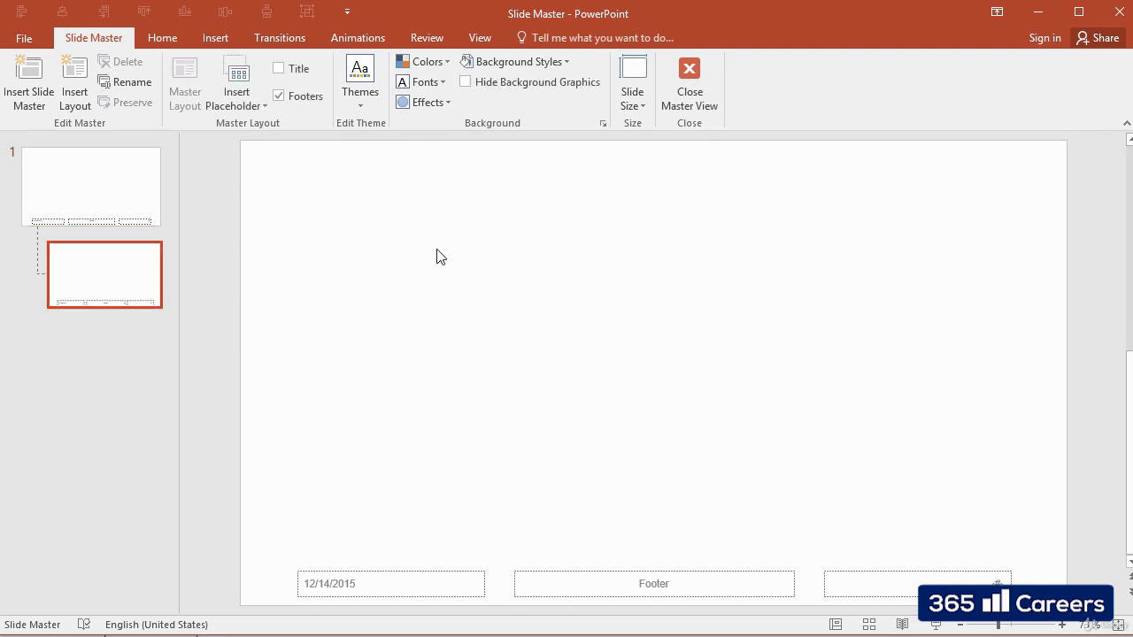
mouse_move(296, 177)
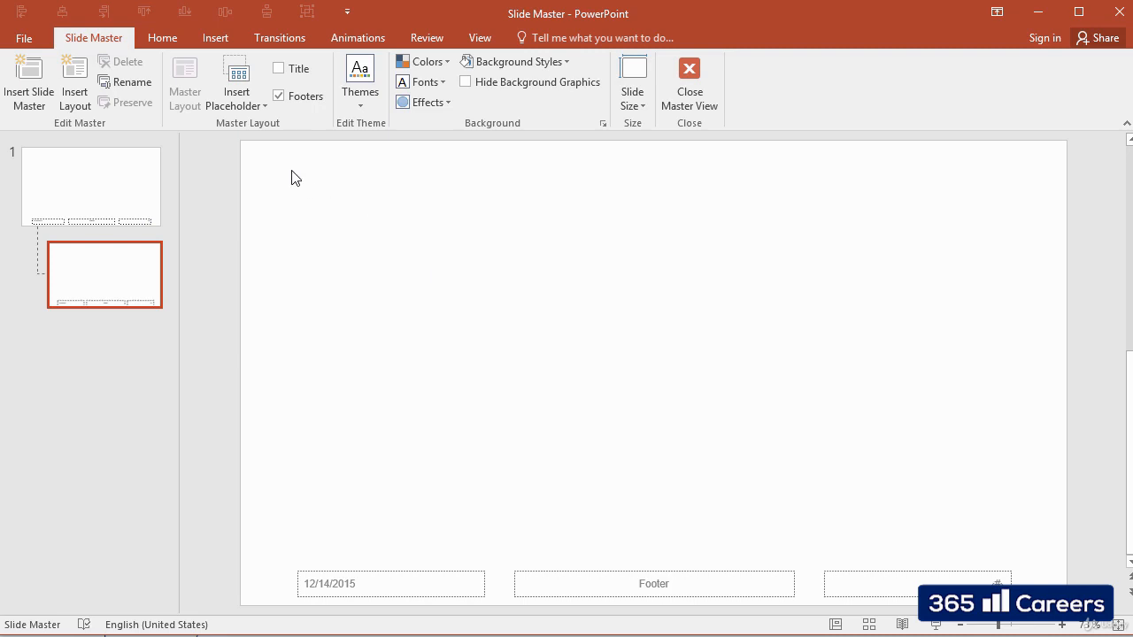
mouse_move(238, 85)
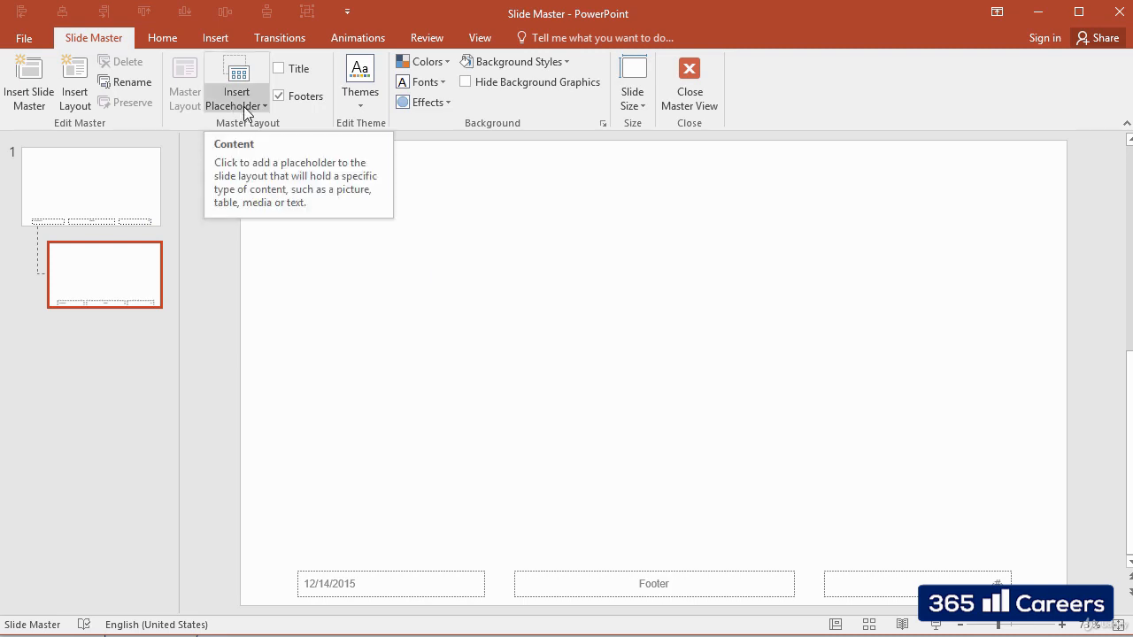
mouse_move(177, 145)
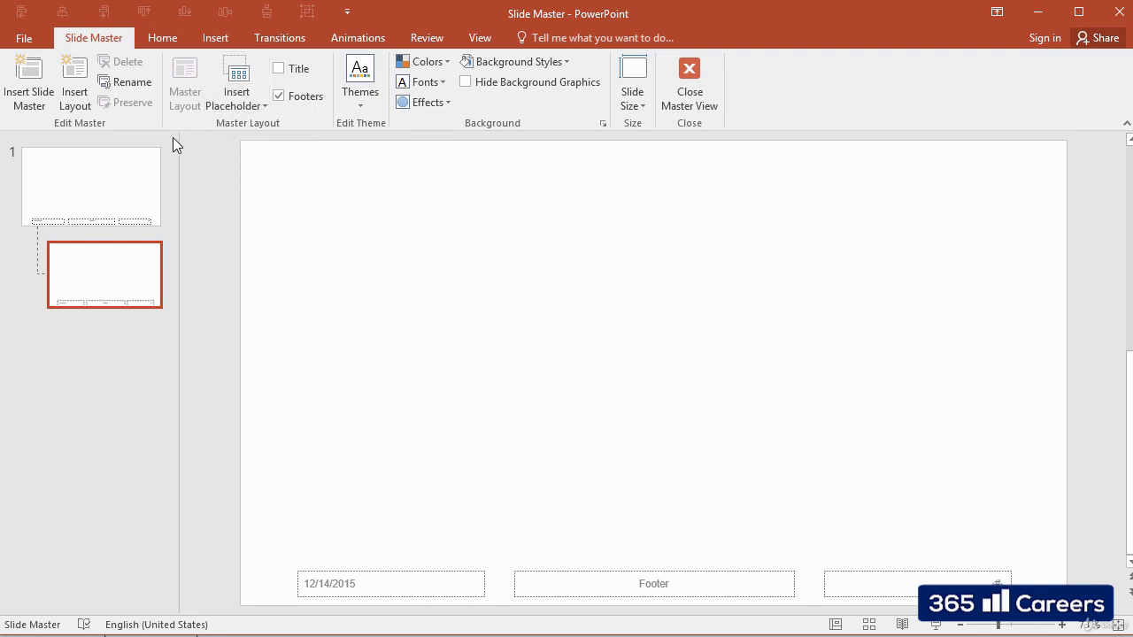
left_click(237, 85)
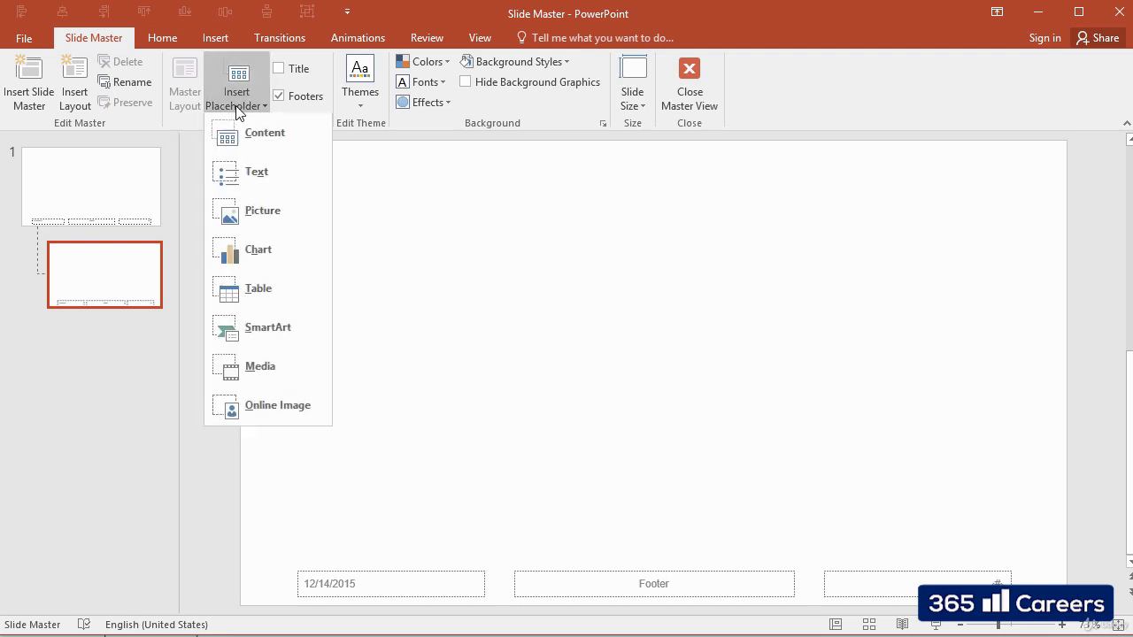
Draw a text placeholder at the layout's top-left reading 'Title'
left_click(257, 172)
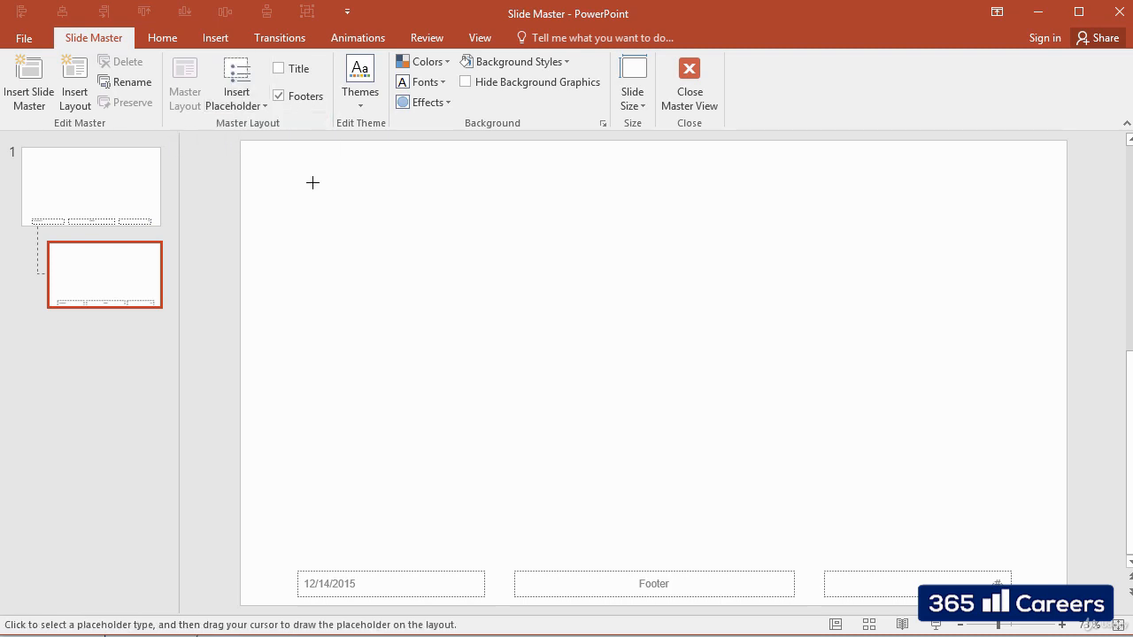
left_click_drag(317, 181, 588, 244)
type("T")
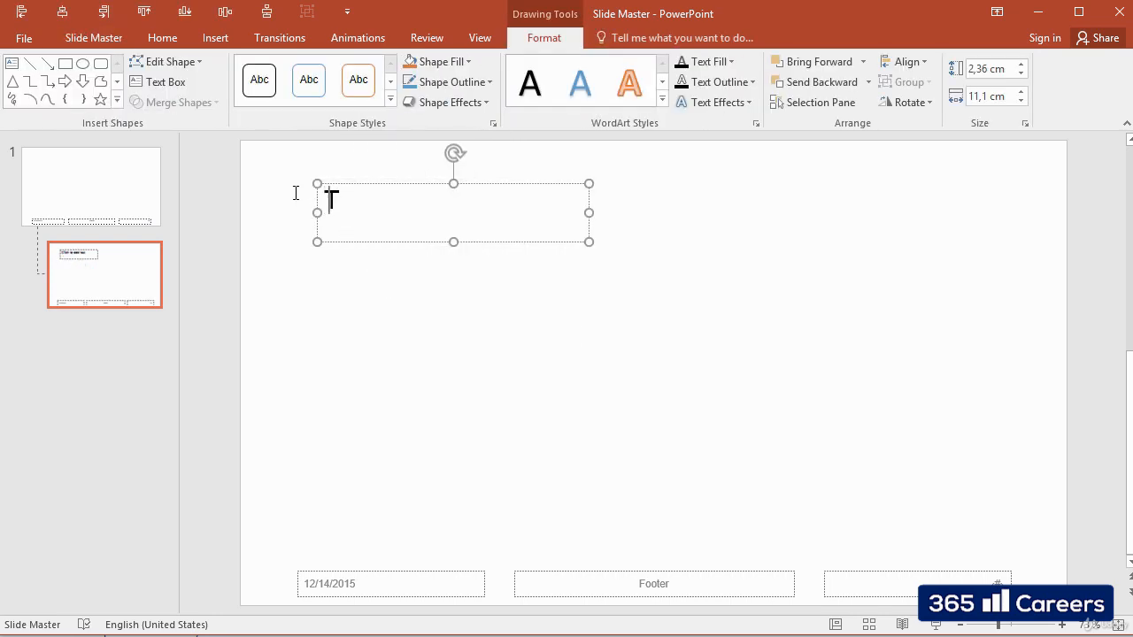
double_click(346, 200)
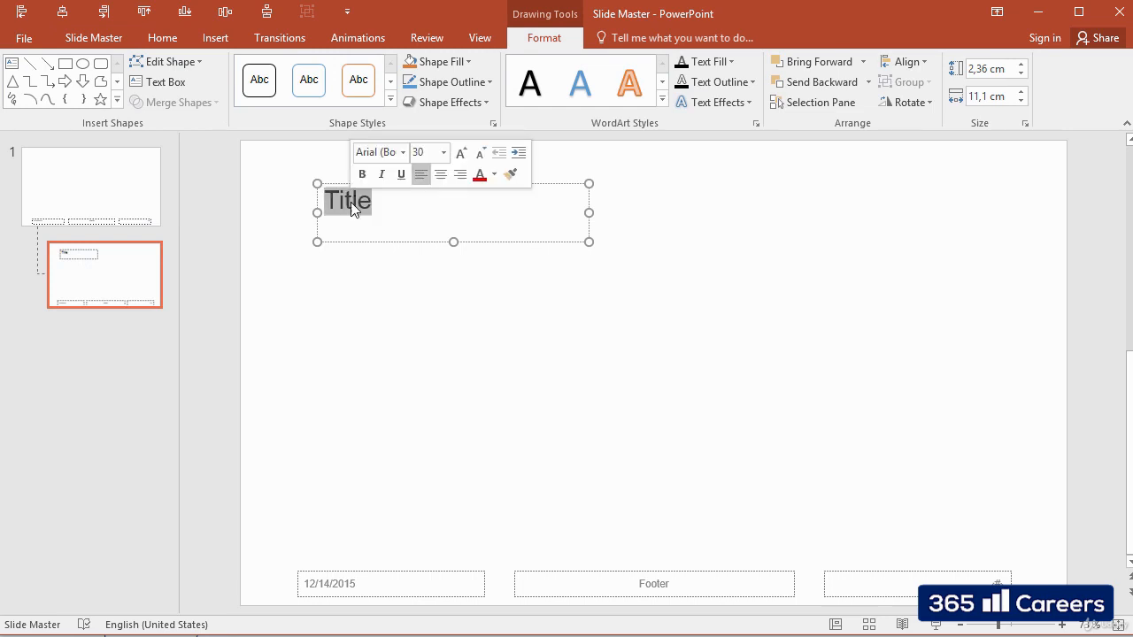
left_click(361, 174)
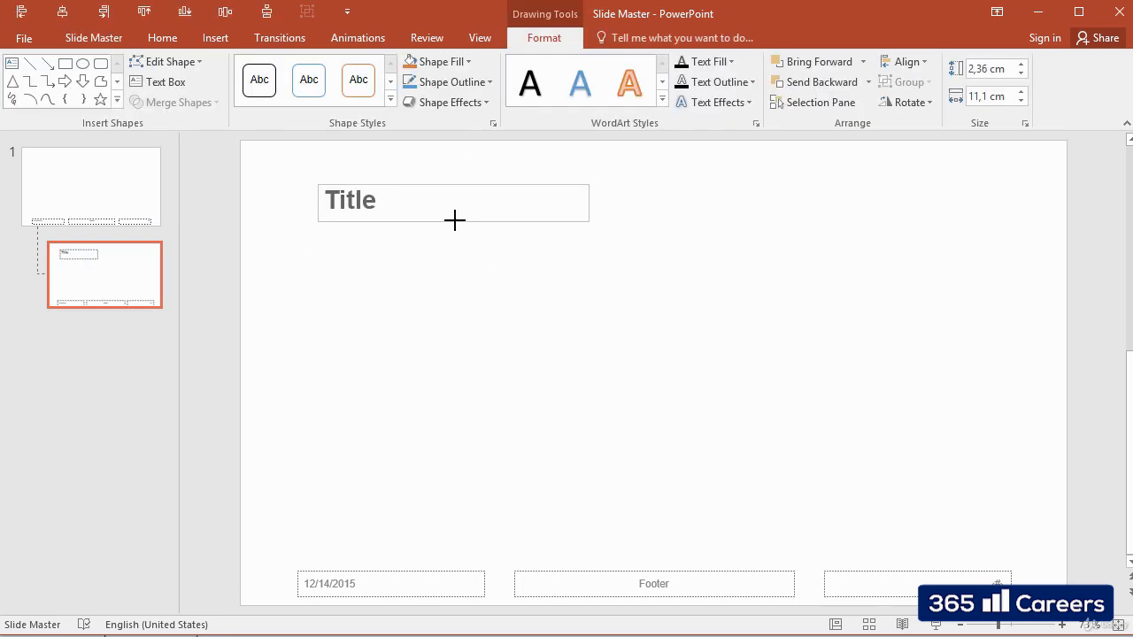
Add a size-12 italic 'Slide Summary' text placeholder at the layout's top right
left_click(92, 37)
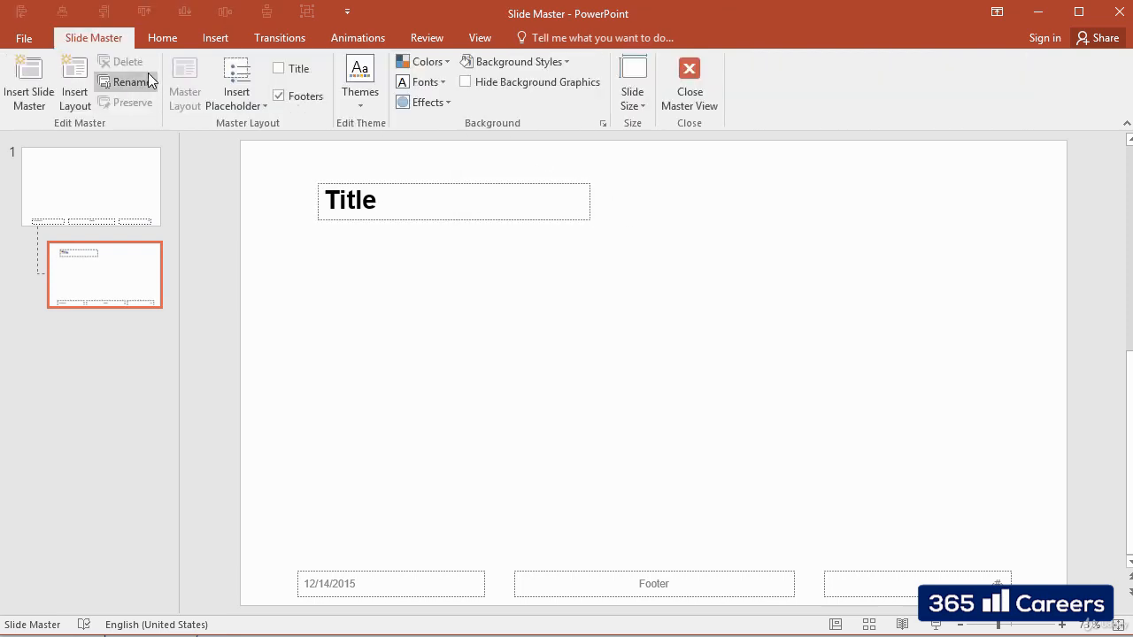
left_click(238, 85)
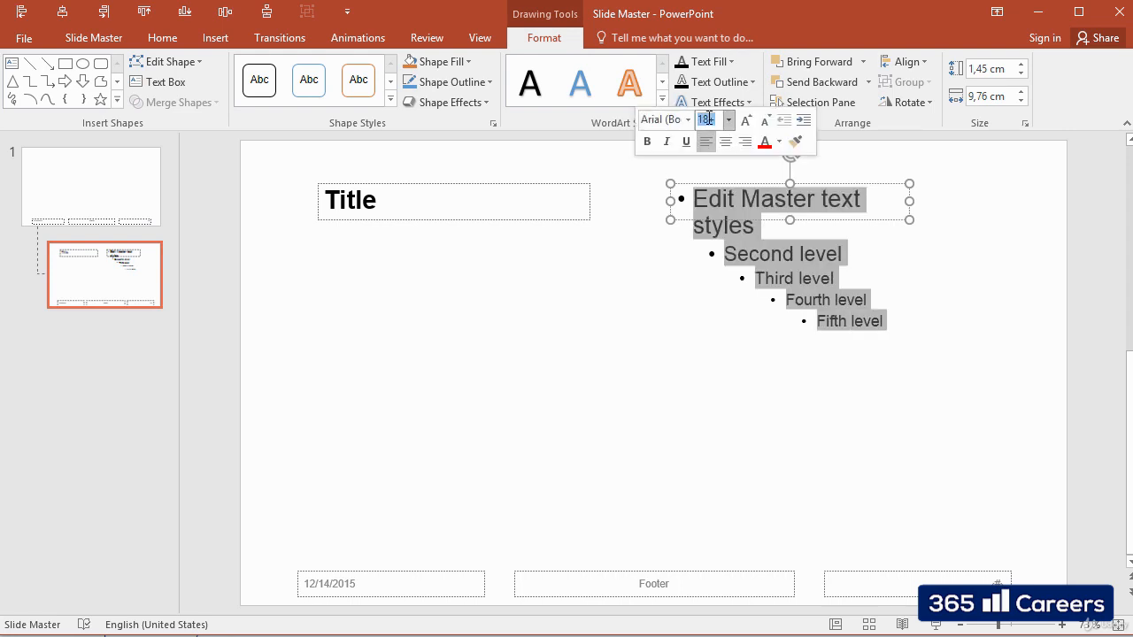
type("12")
left_click(790, 202)
type("Slide S")
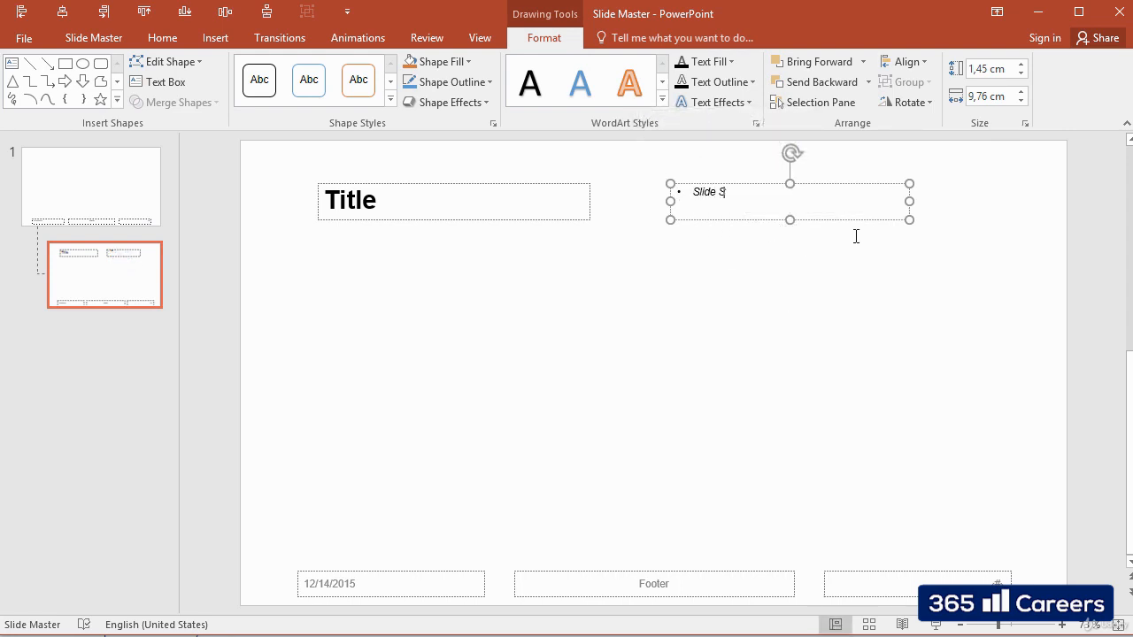
type("ummary")
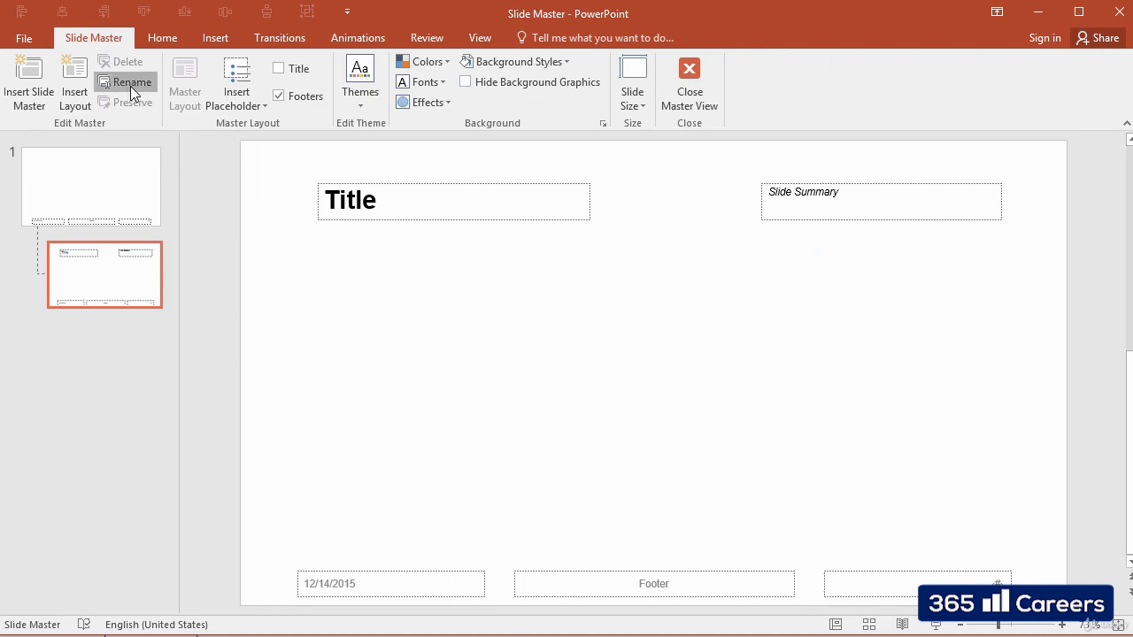
Rename the layout to 'Content Slide' in the Rename Layout dialog
left_click(131, 81)
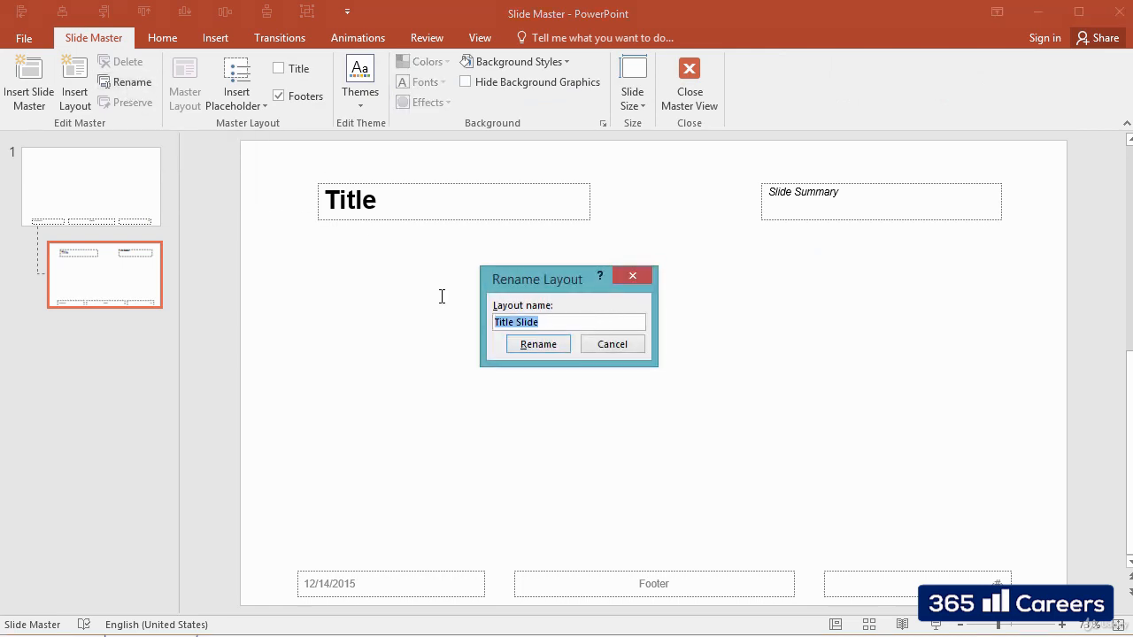
type("Content")
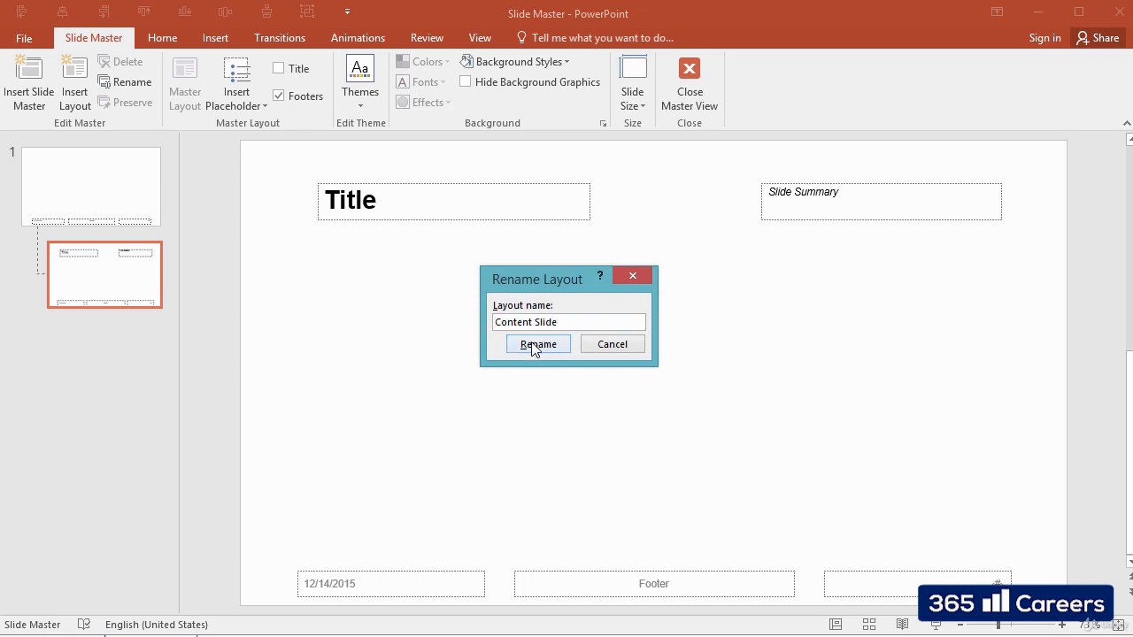
left_click(536, 343)
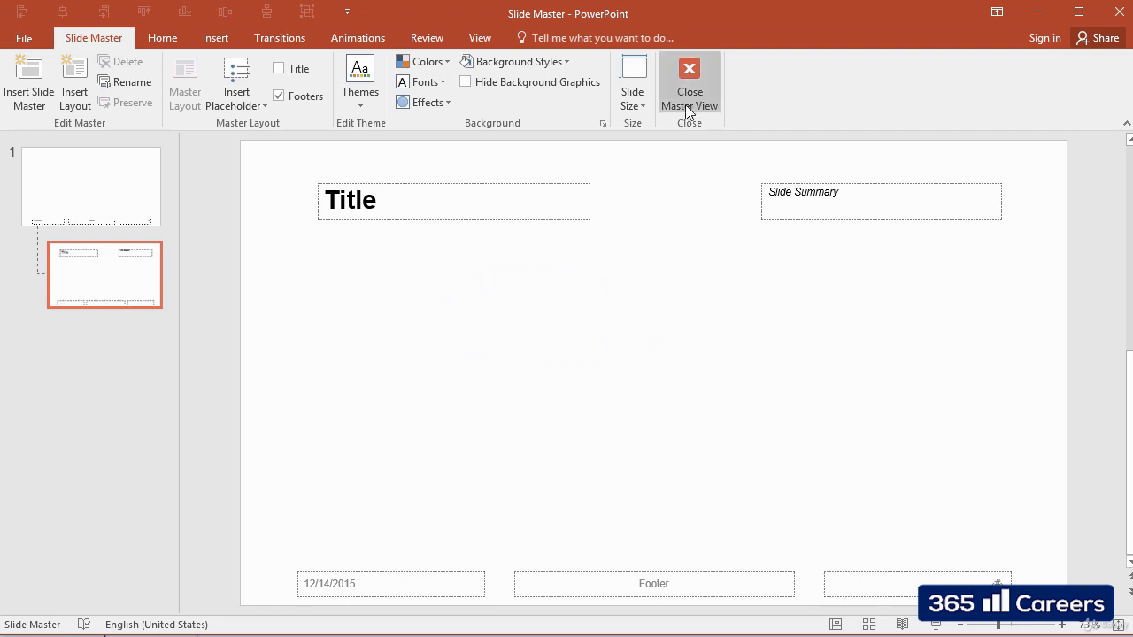
Close master view and insert a new slide after slide 1 using the Content Slide layout
left_click(690, 74)
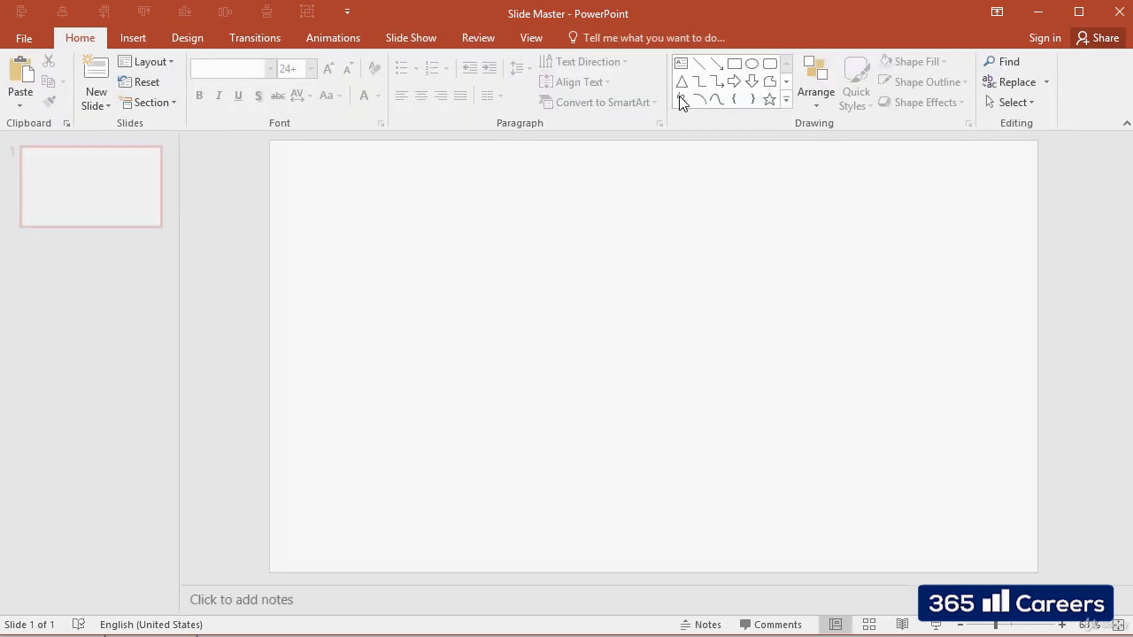
left_click(90, 186)
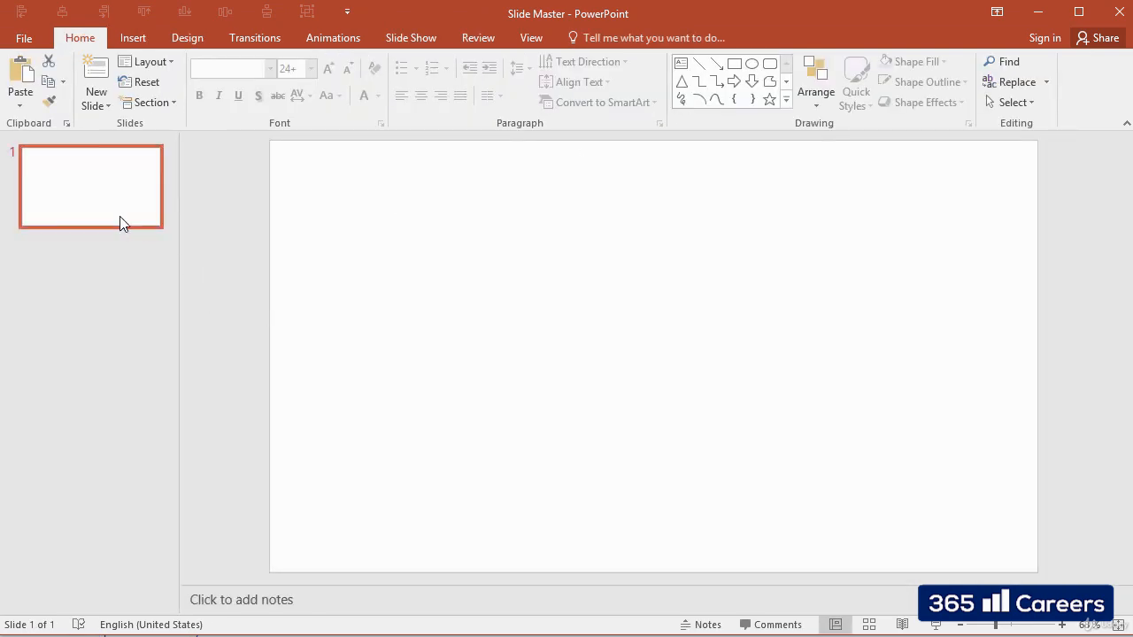
mouse_move(93, 92)
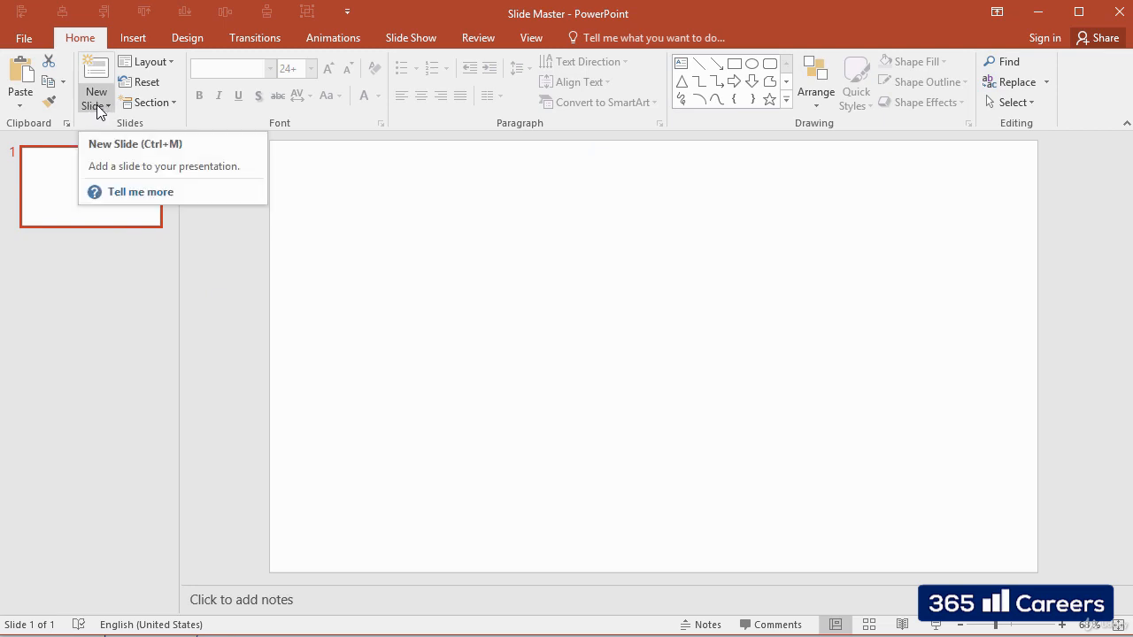
left_click(95, 106)
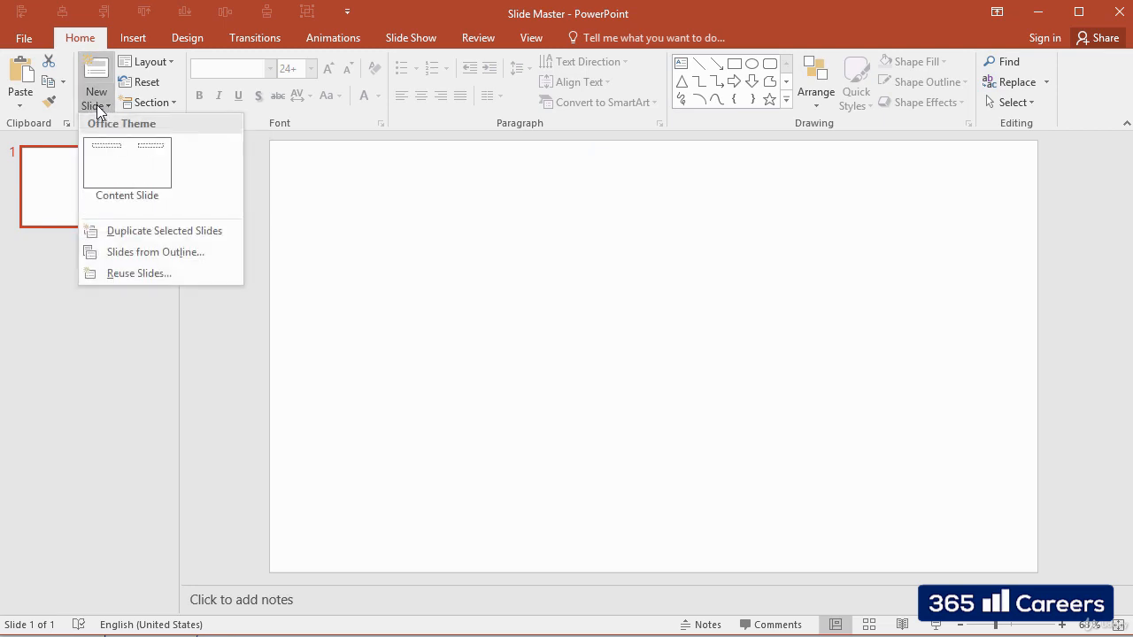
mouse_move(129, 175)
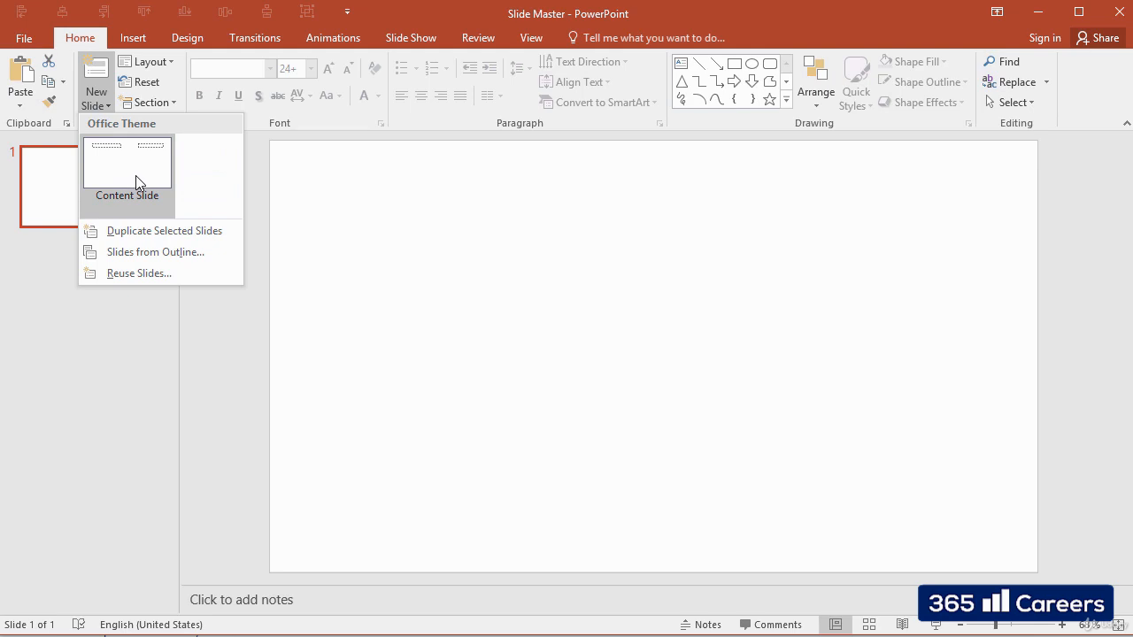
left_click(127, 163)
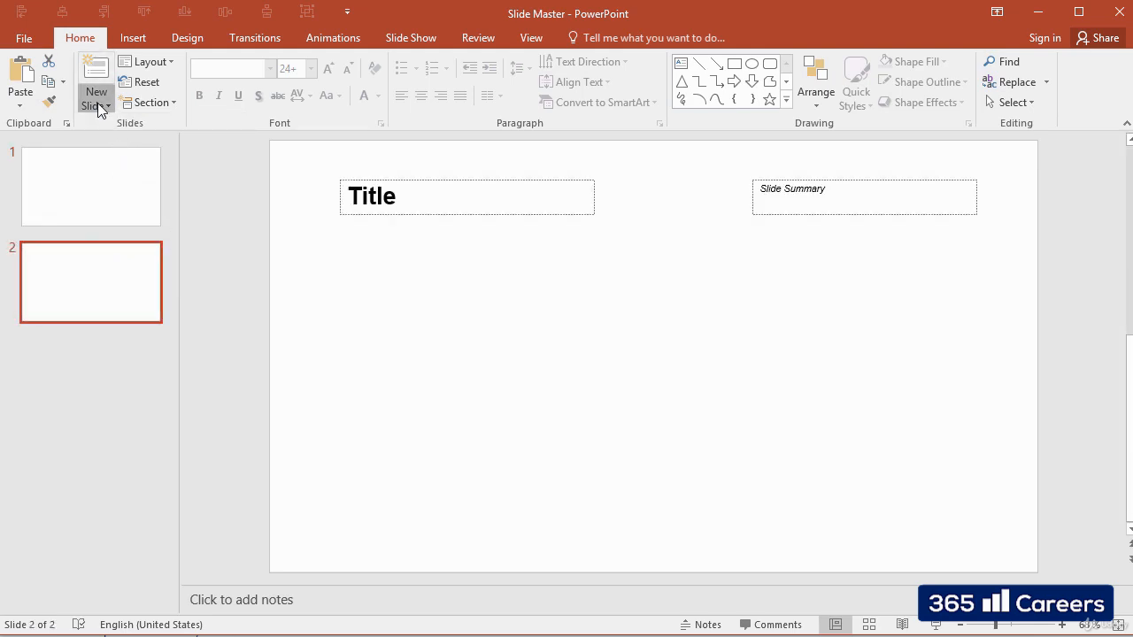
left_click(95, 79)
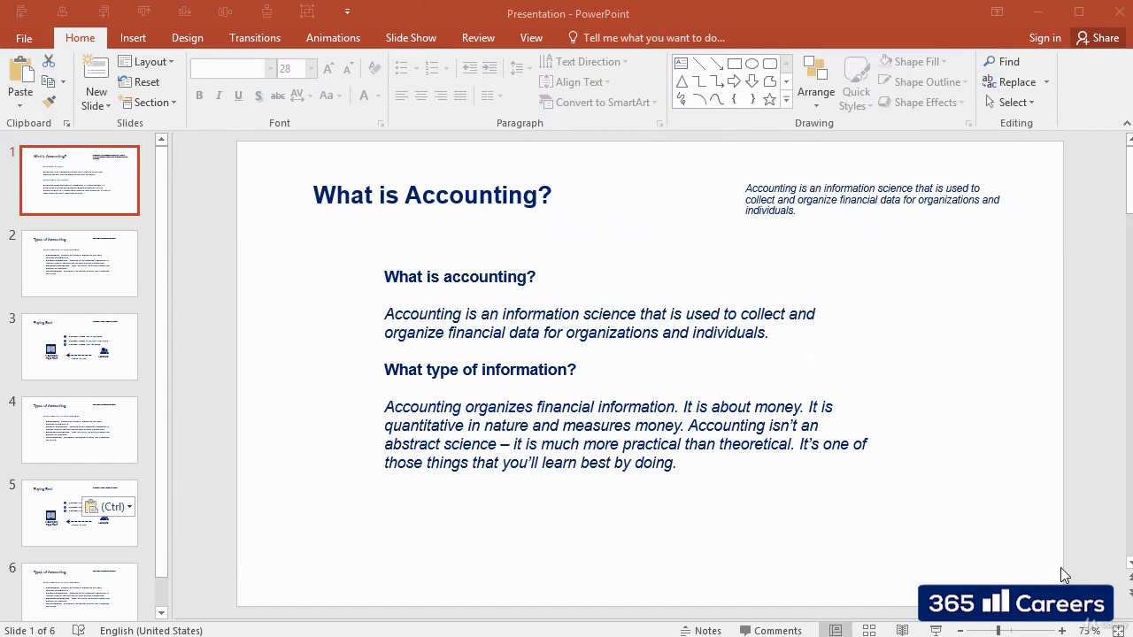
mouse_move(100, 273)
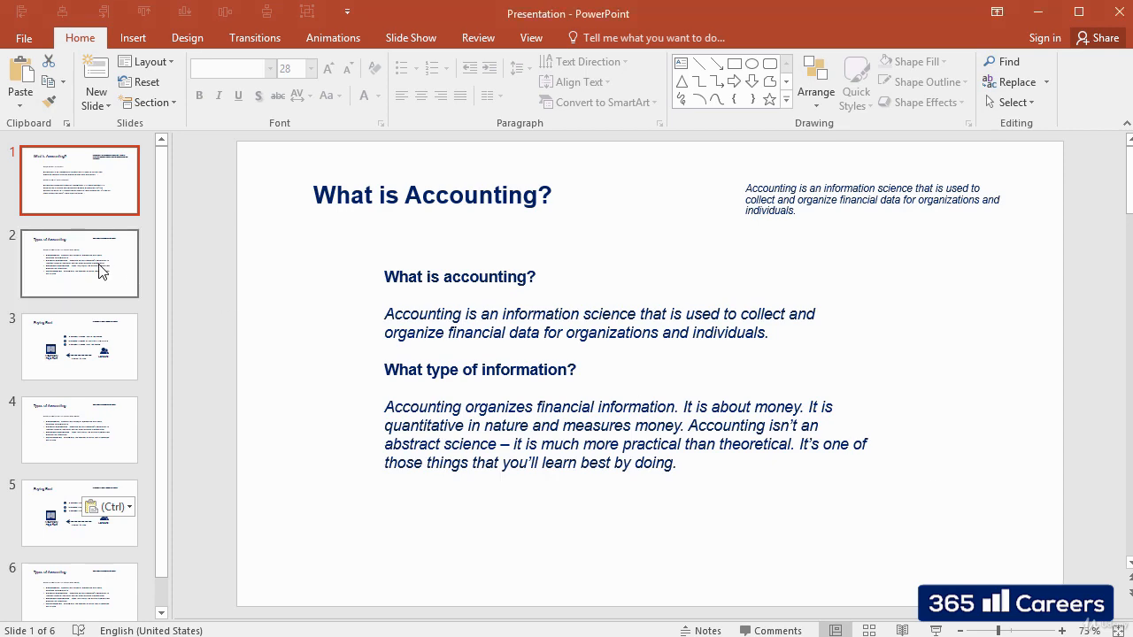
Browse the Types of Accounting and Paying Rent slides of the finished presentation
left_click(78, 345)
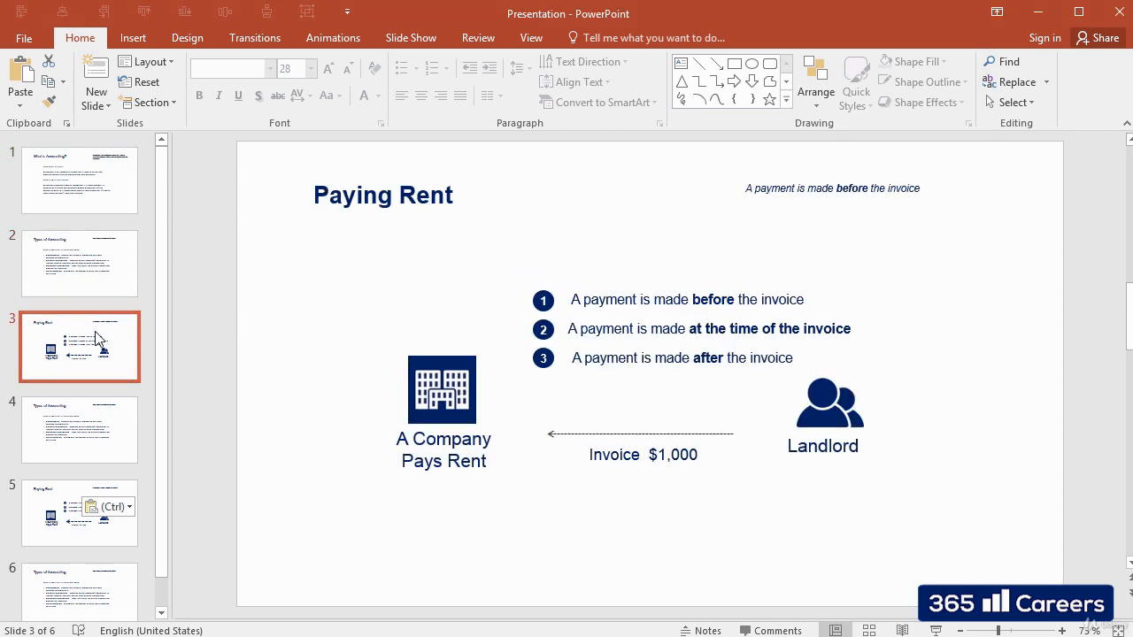
left_click(77, 180)
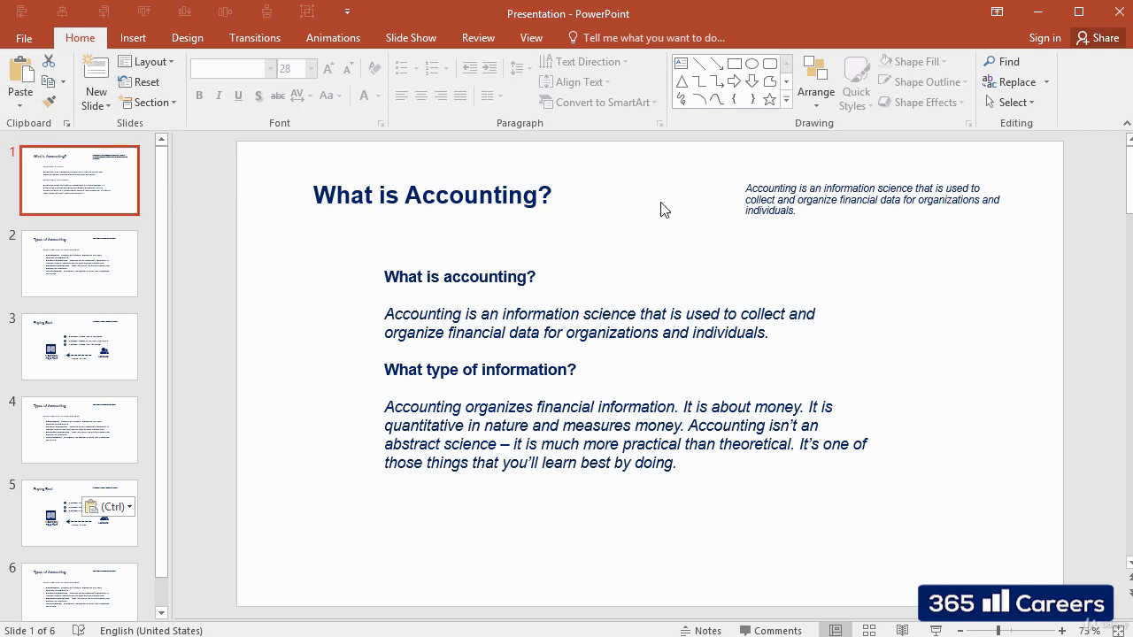
Apply the Georgia font set in the master, then check Types of Accounting and Paying Rent
left_click(531, 37)
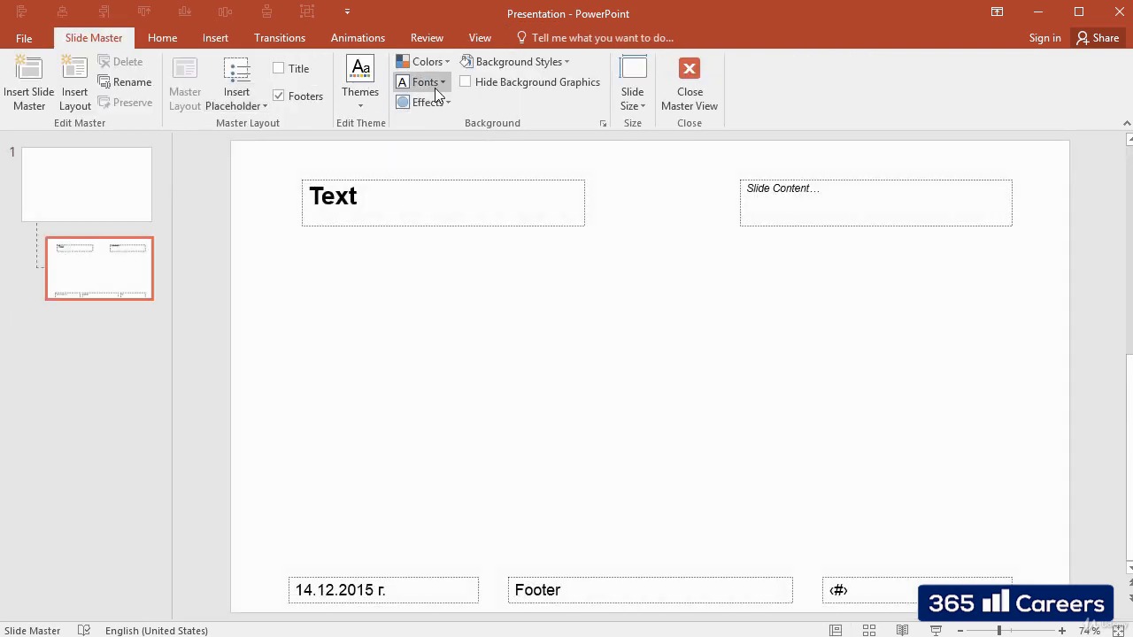
left_click(422, 82)
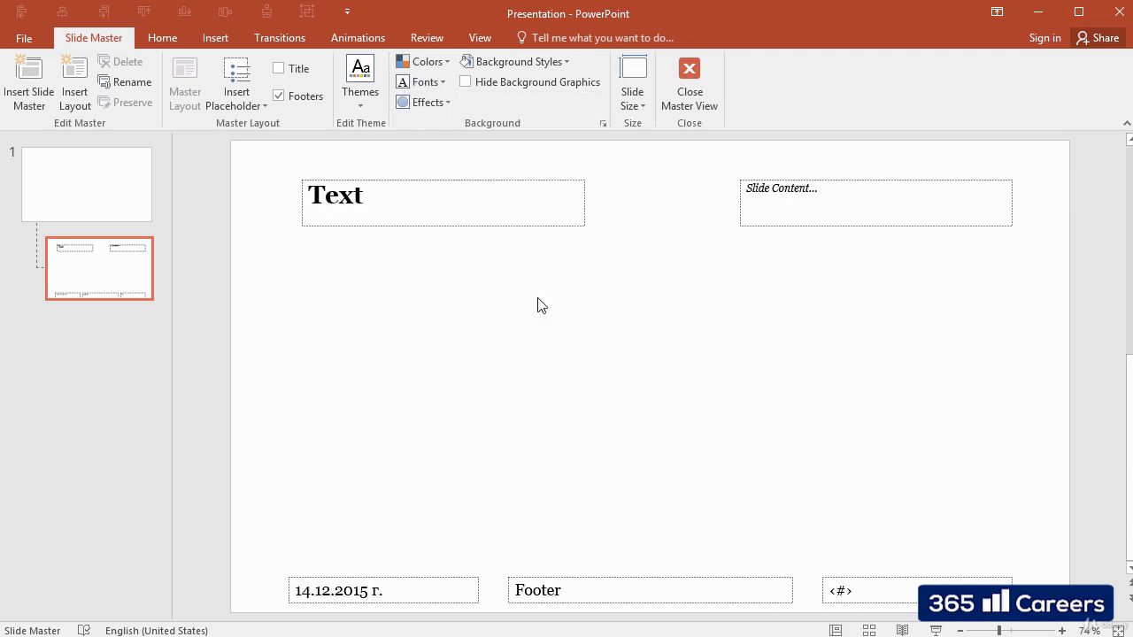
left_click(691, 75)
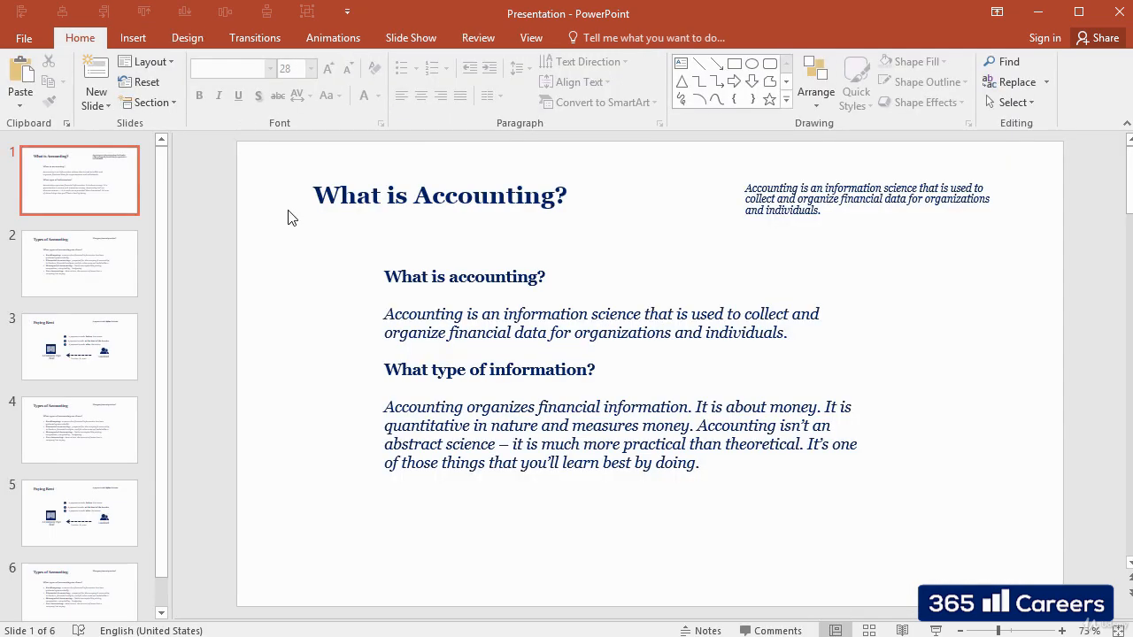
left_click(78, 262)
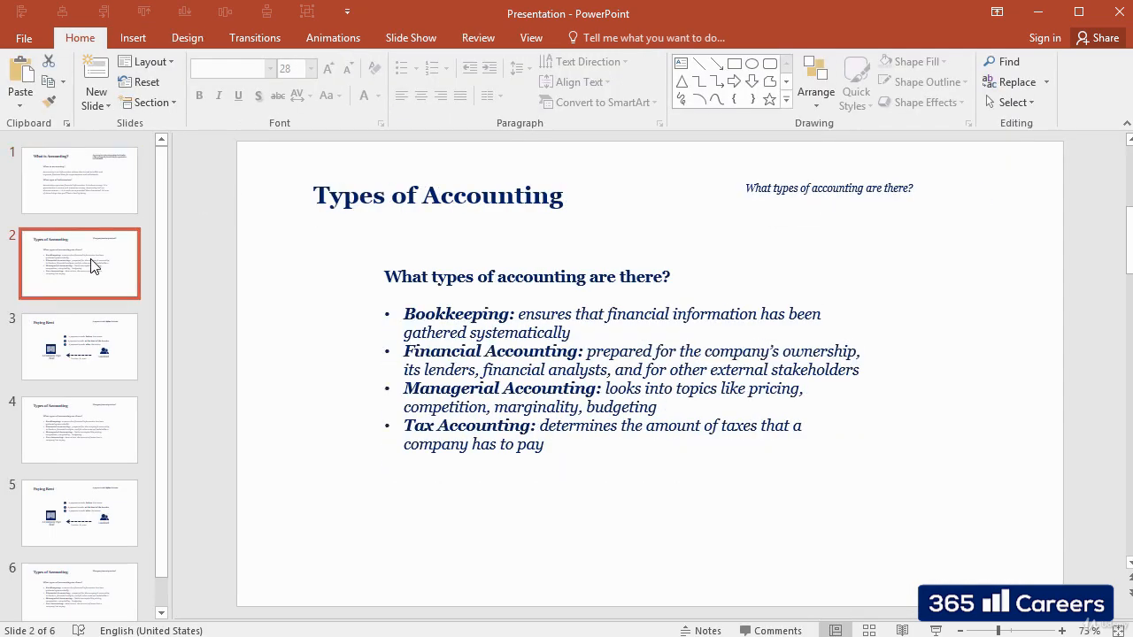
mouse_move(145, 358)
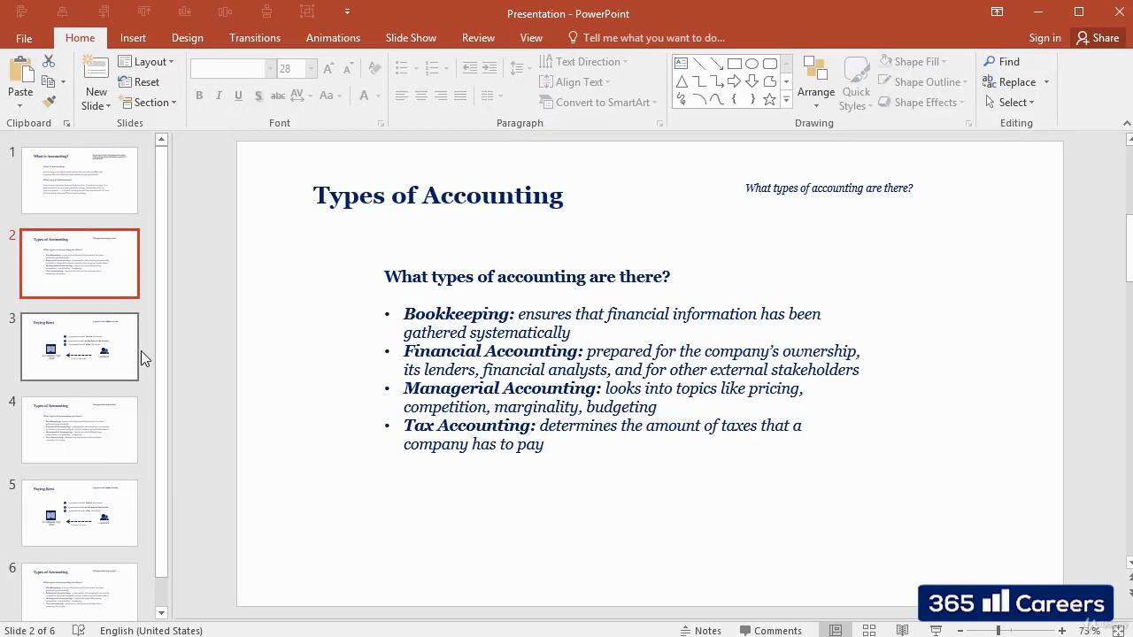
left_click(80, 347)
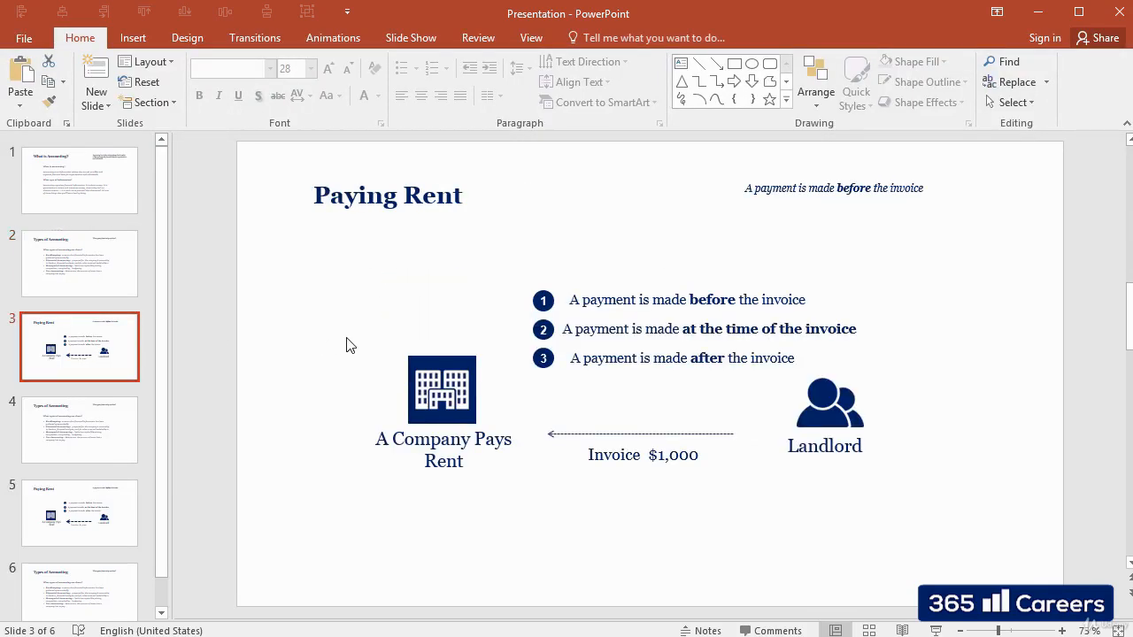